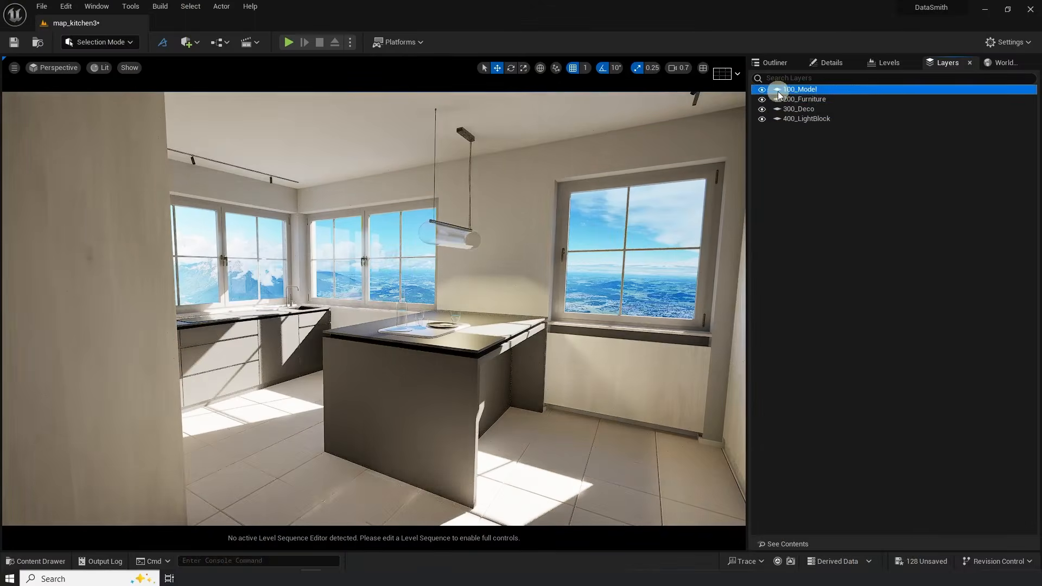
Step: On the Datasmith plugins page, select the 3ds Max exporter build for Unreal Engine 5.3
left_click(762, 89)
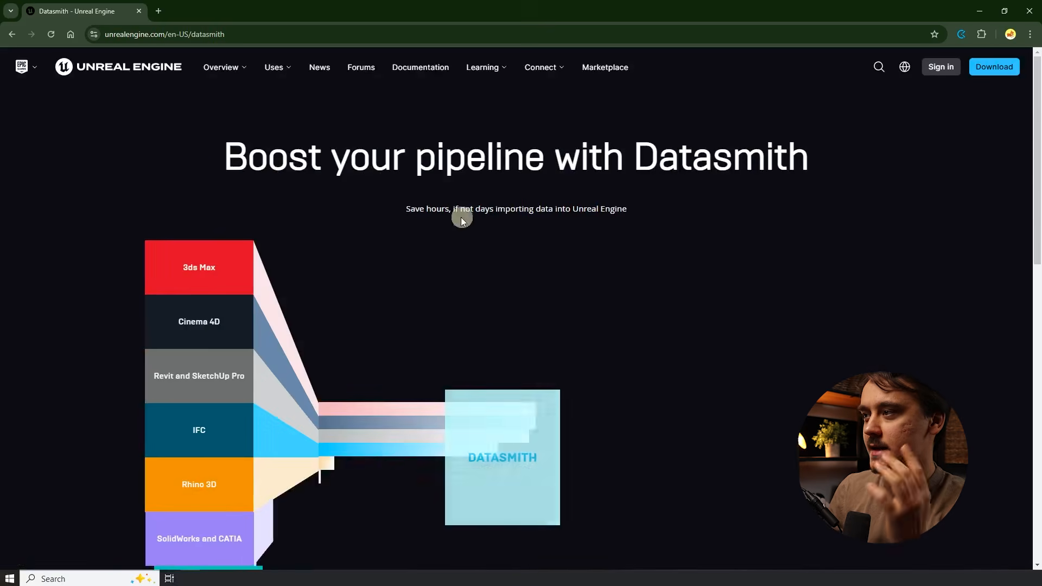
scroll("down", 3)
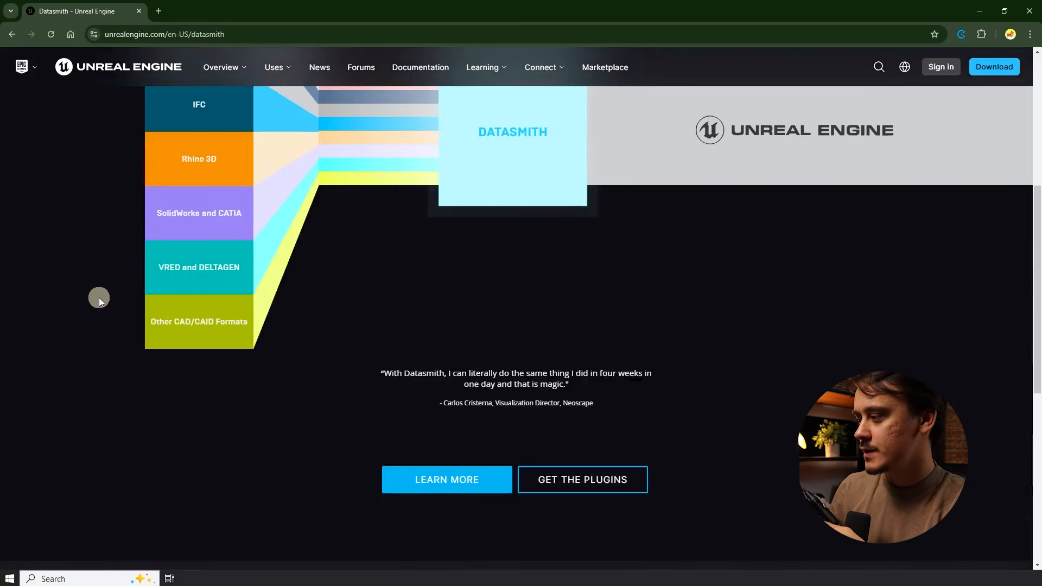
mouse_move(581, 479)
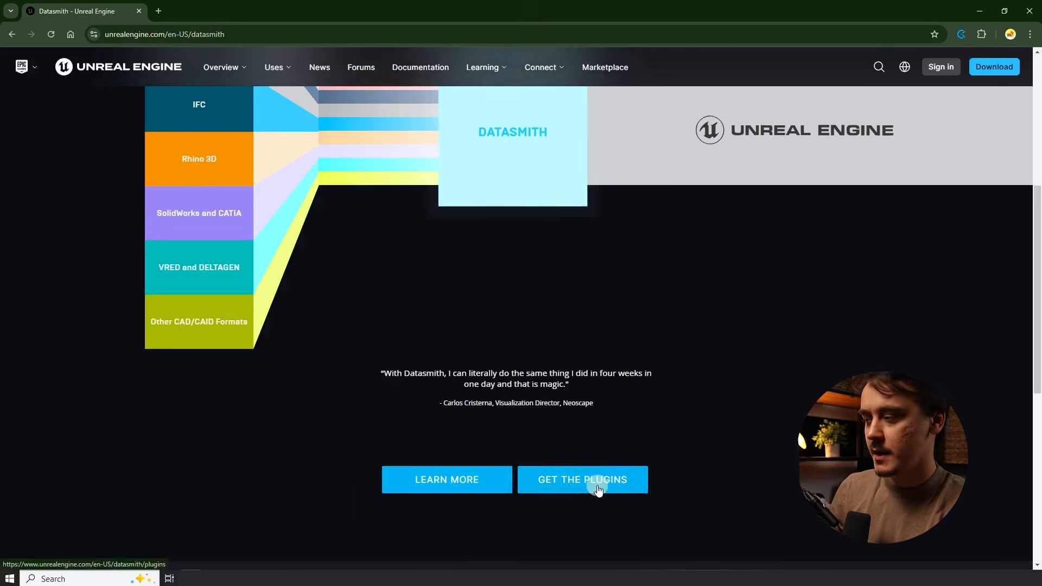
left_click(582, 479)
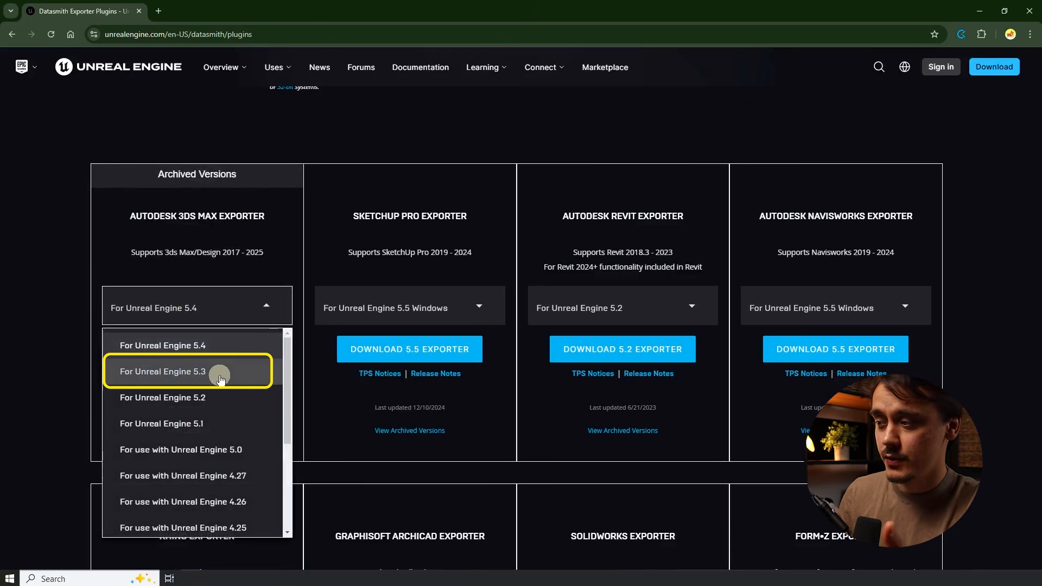
left_click(163, 371)
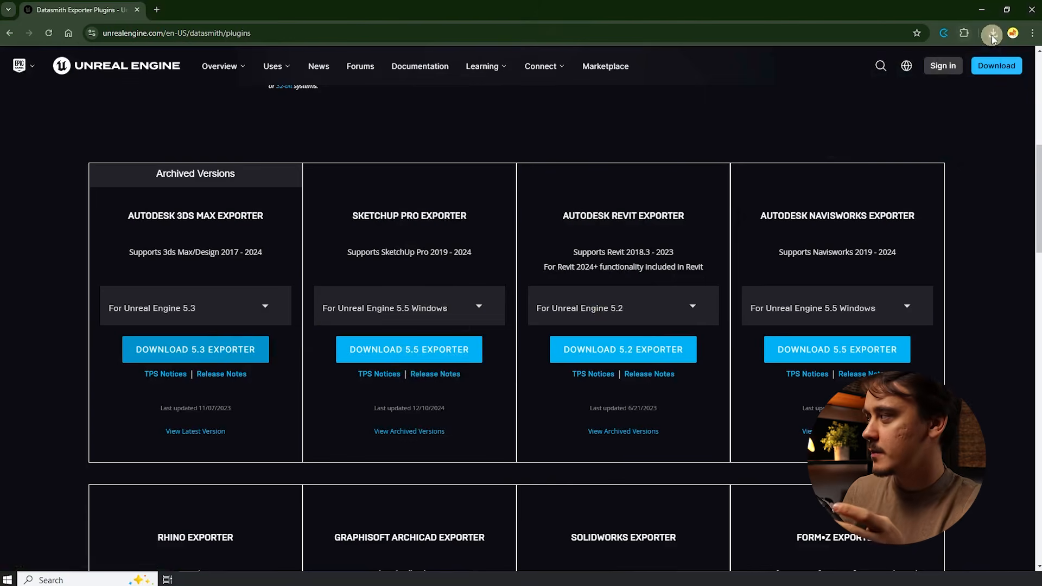
Step: Run the downloaded 3ds Max exporter installer and finish on 'Product already installed'
left_click(195, 349)
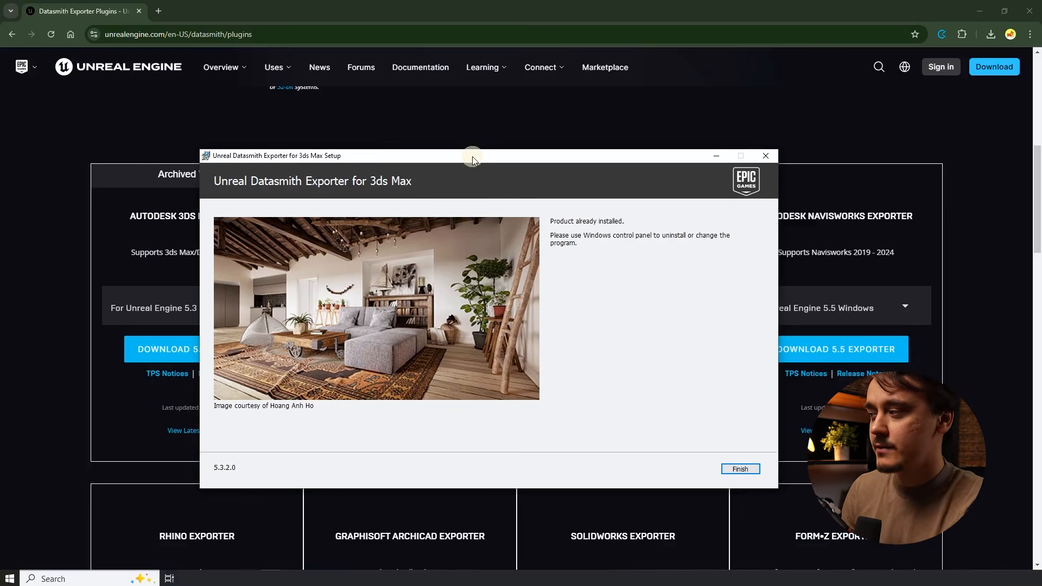
mouse_move(713, 426)
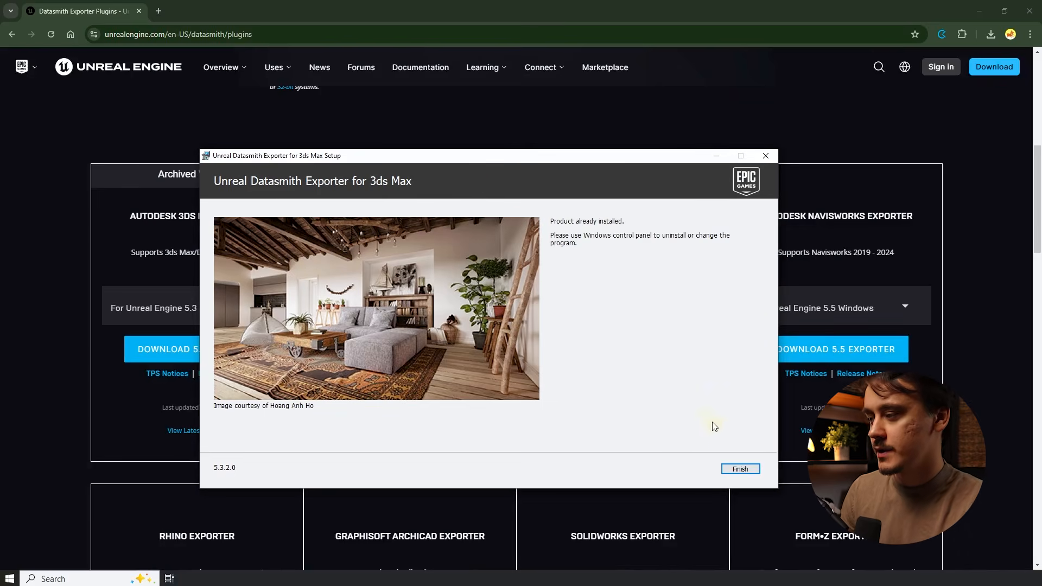
left_click(739, 469)
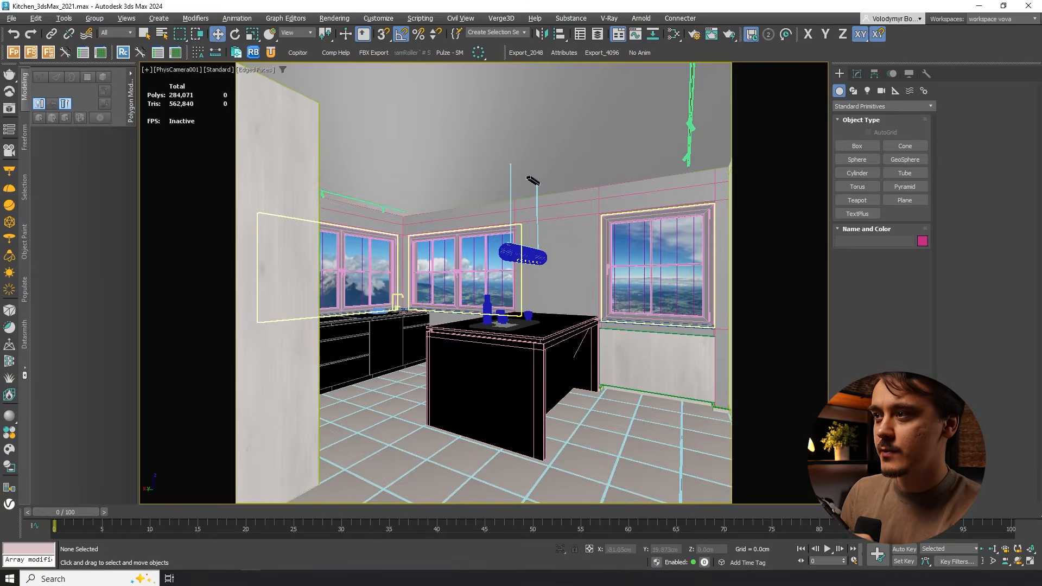
Step: Try File > Export and cancel it, then enable the Ribbon toolbar from the toolbar menu
left_click(11, 18)
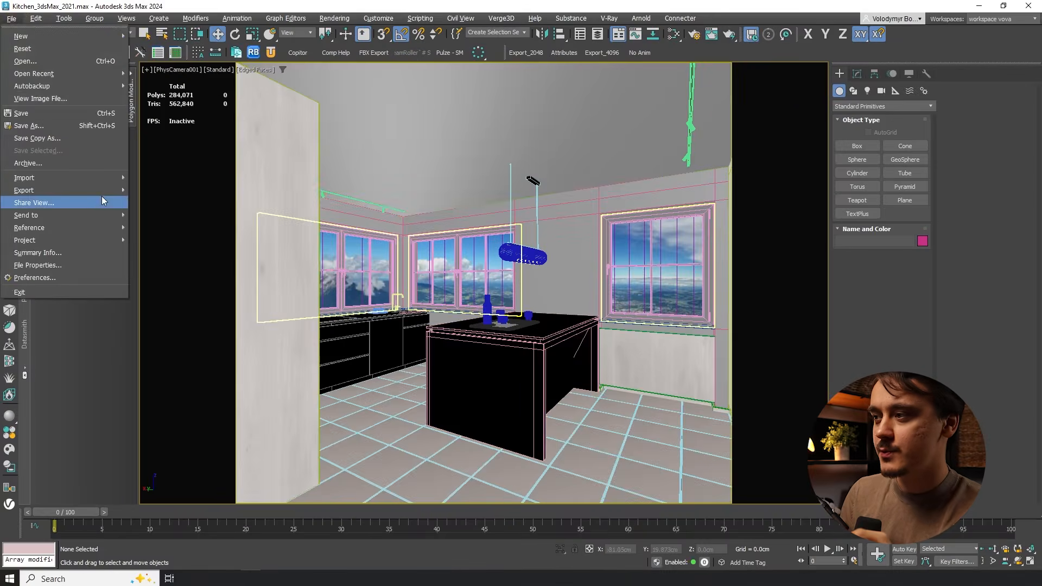
left_click(202, 193)
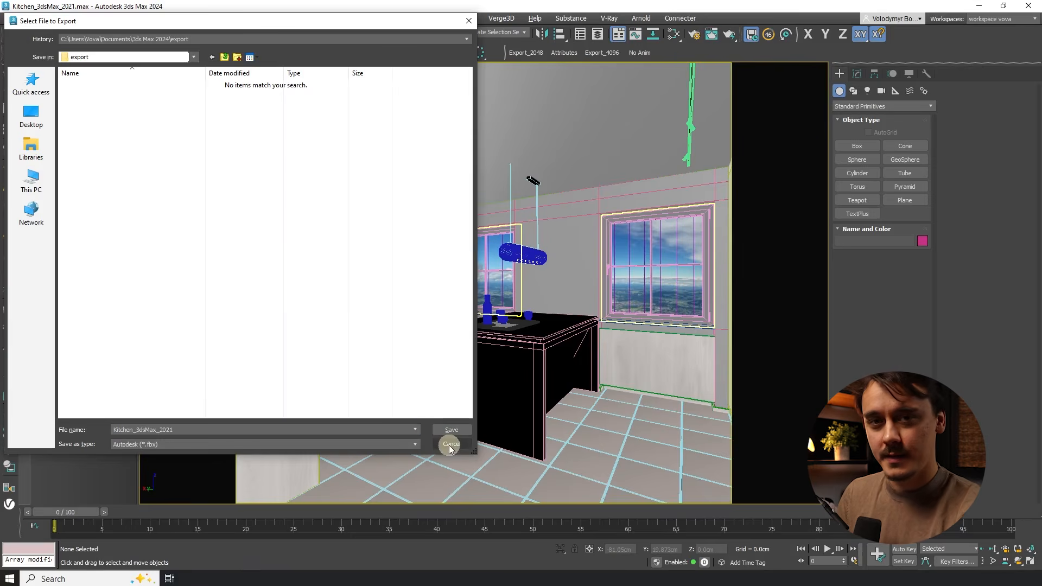
left_click(451, 444)
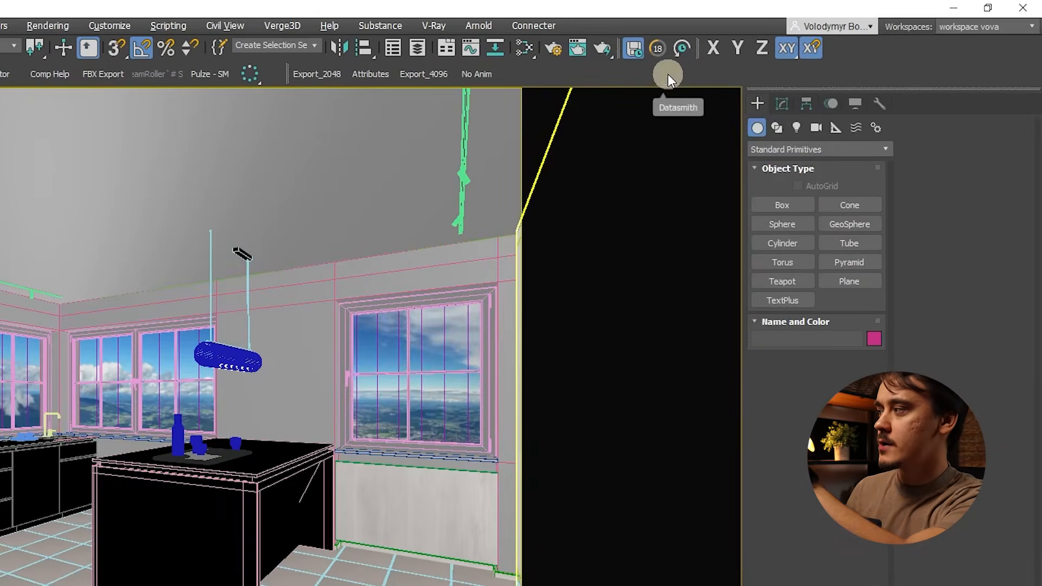
right_click(668, 73)
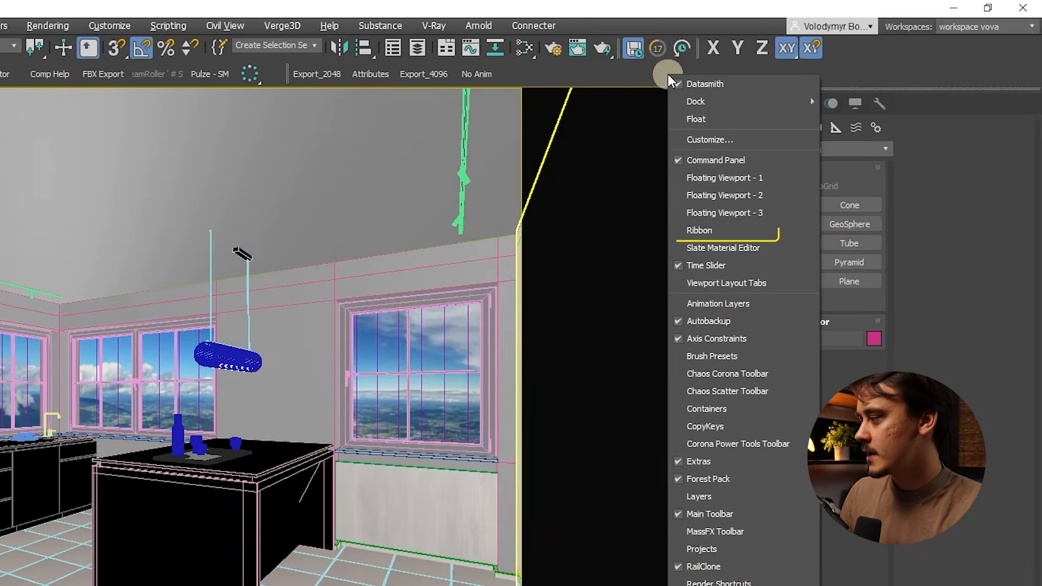
mouse_move(699, 230)
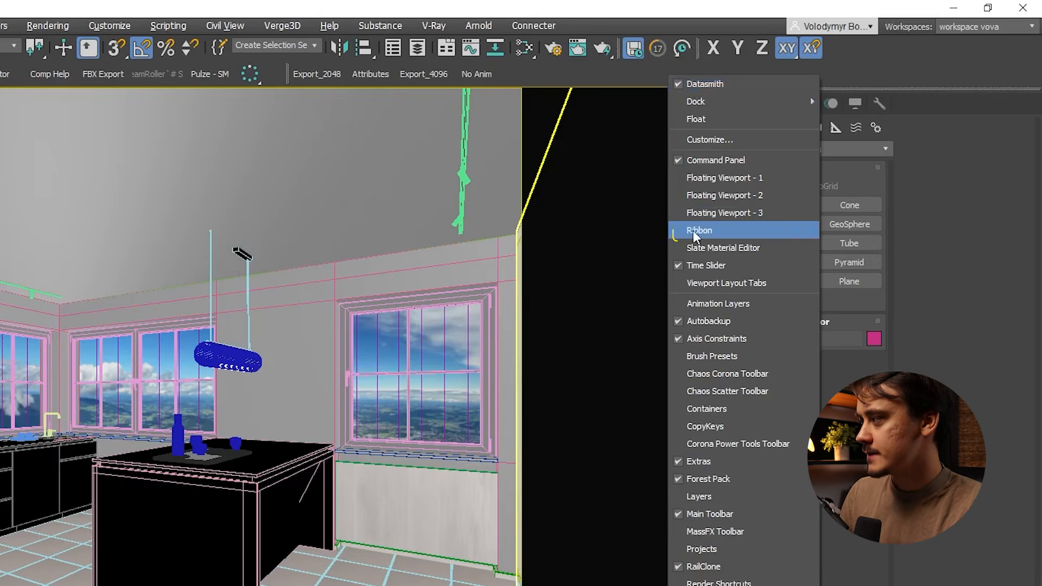
left_click(700, 230)
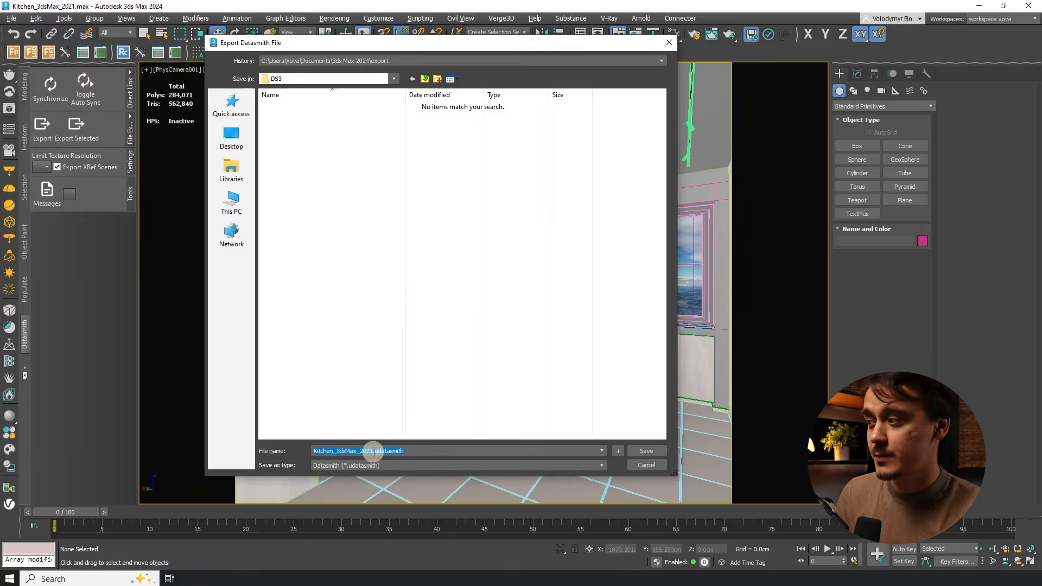
mouse_move(370, 437)
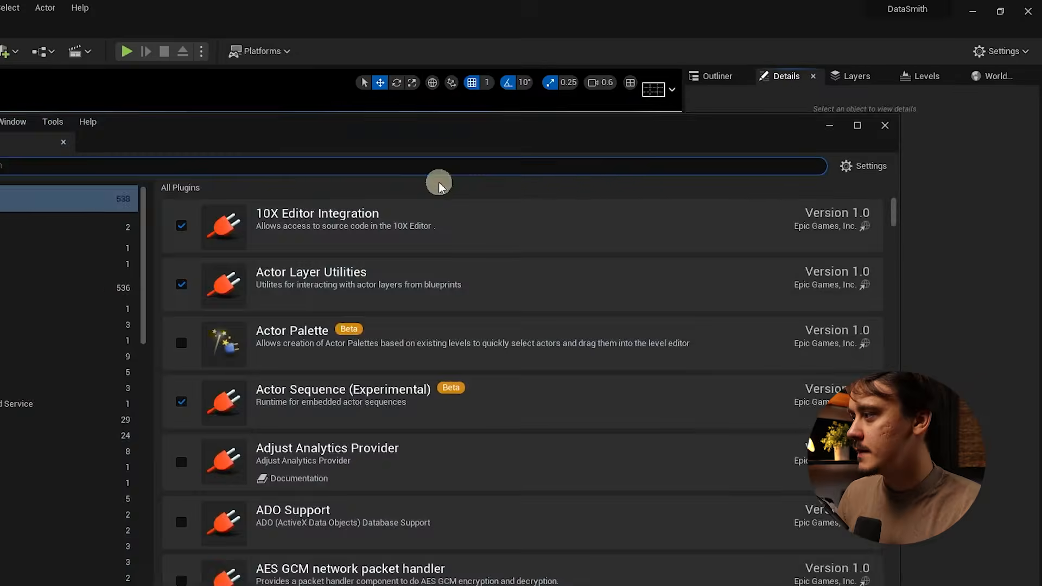
Step: Search plugins for 'datasmith', verify Datasmith Content and Datasmith Importer are enabled, and close Plugins
type("datasmith")
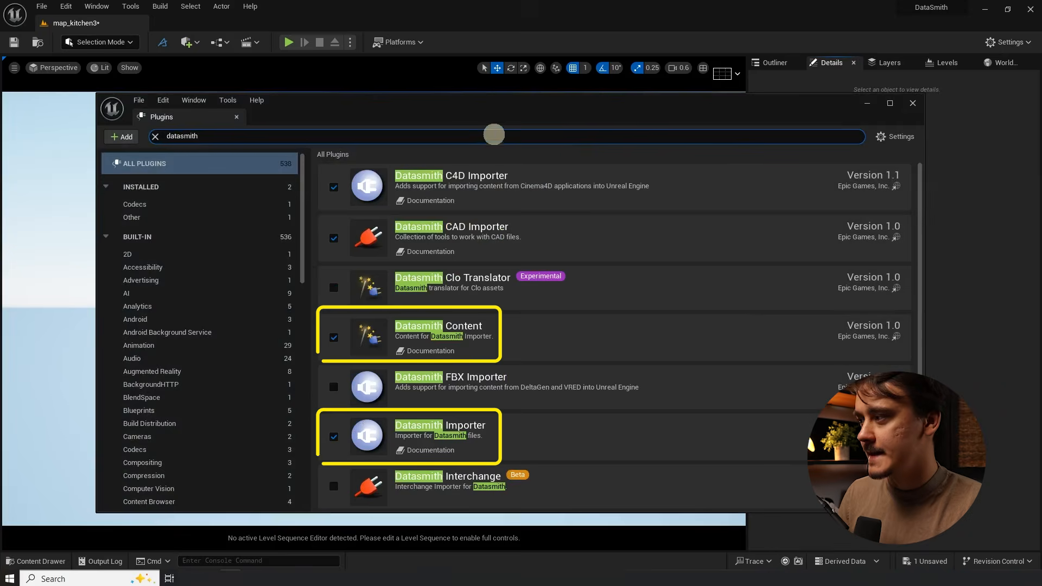
left_click(889, 103)
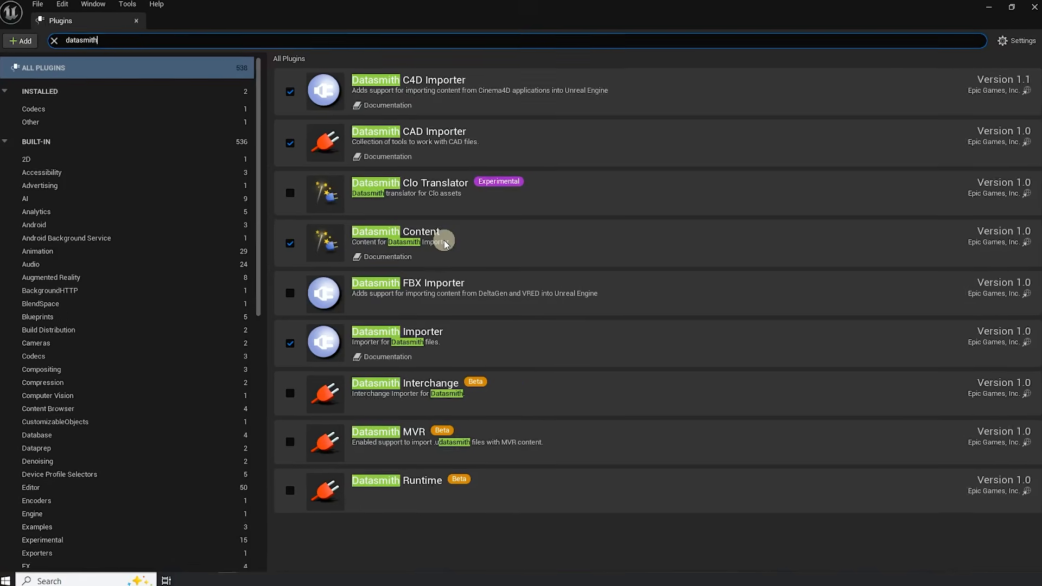
left_click(289, 491)
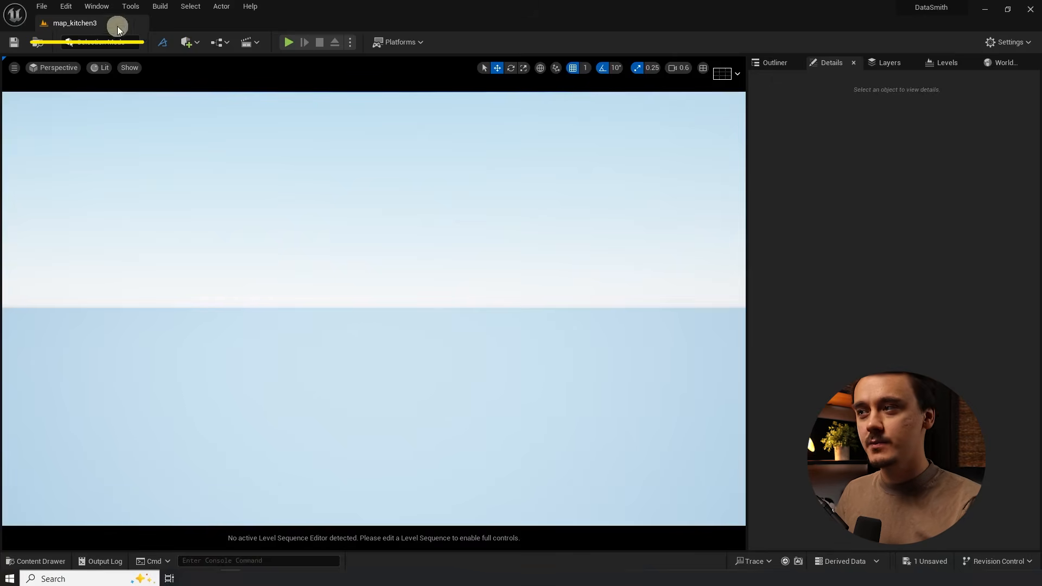
mouse_move(79, 24)
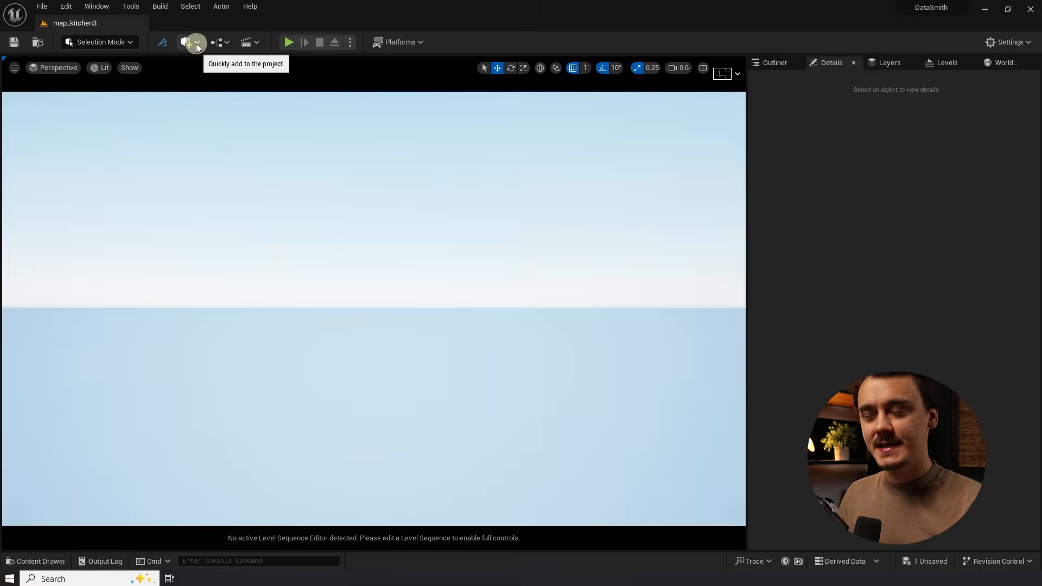
Step: Start a Datasmith File Import of Kitchen_3dsMax.udatasmith into Content/Datasmith3 and expand Advanced options
left_click(190, 42)
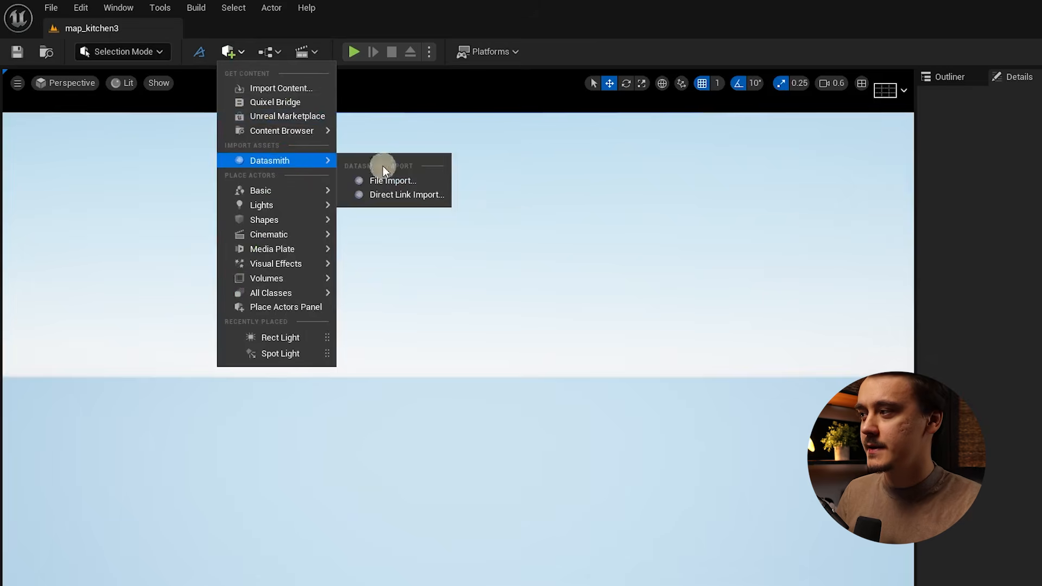
left_click(393, 181)
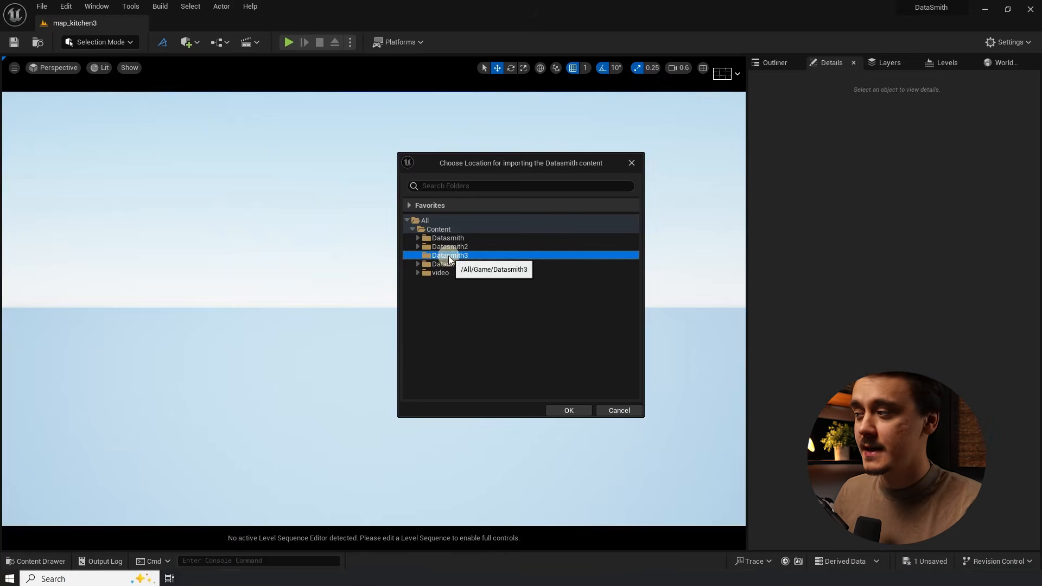
left_click(568, 411)
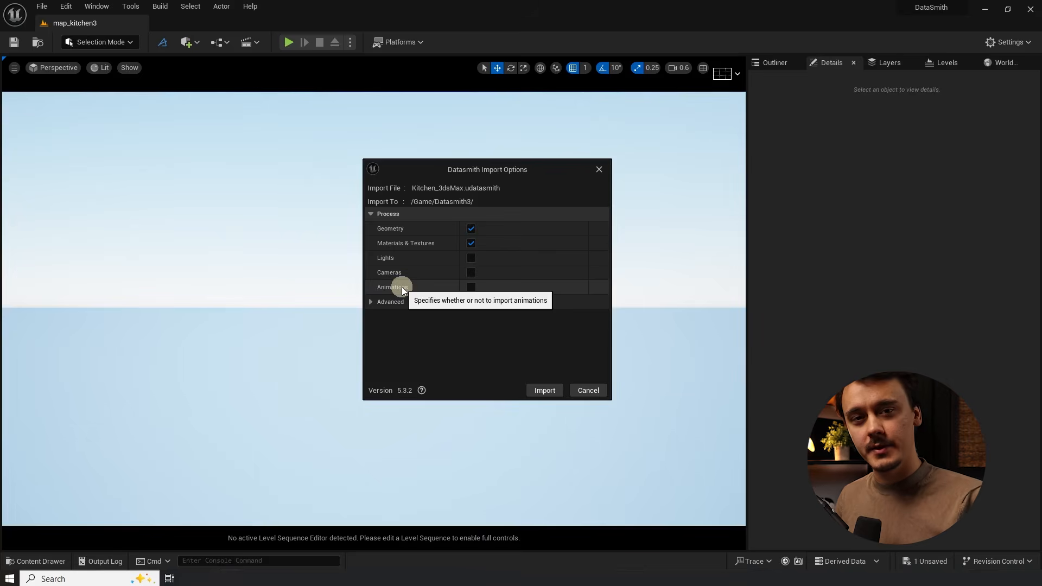
left_click(391, 301)
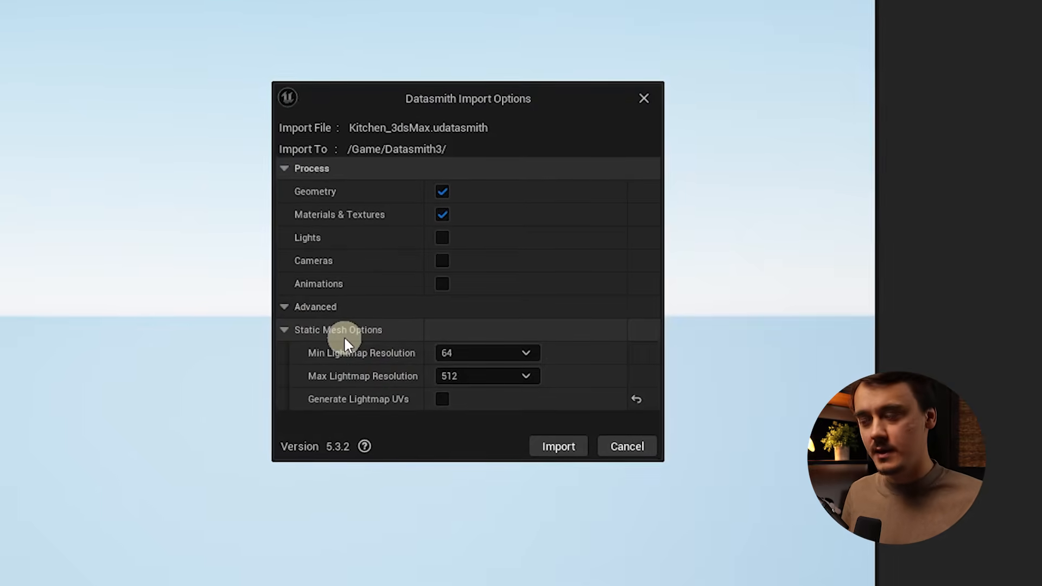
left_click(557, 446)
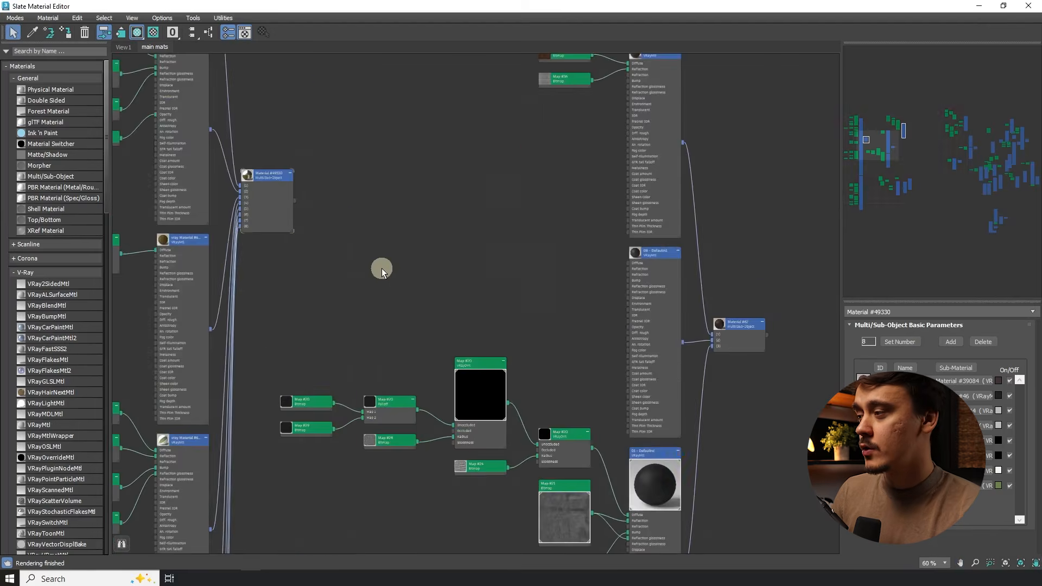
scroll("down", 3)
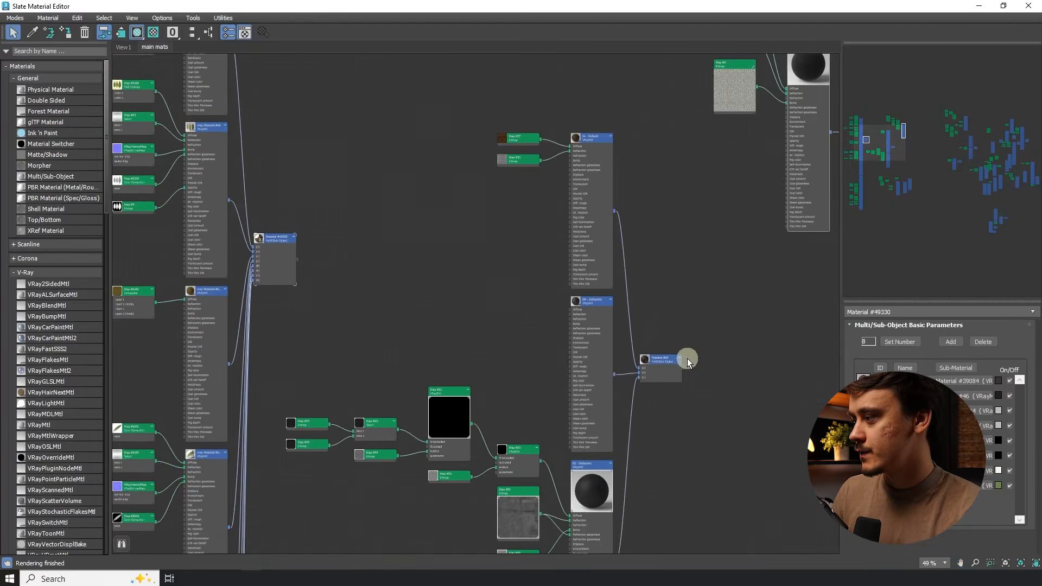
scroll("up", 3)
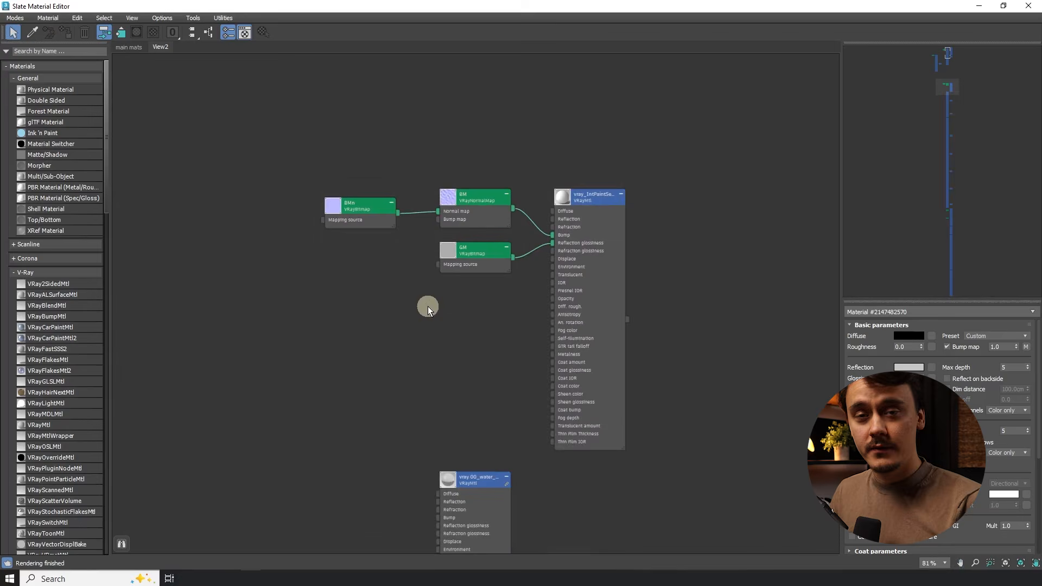
mouse_move(446, 321)
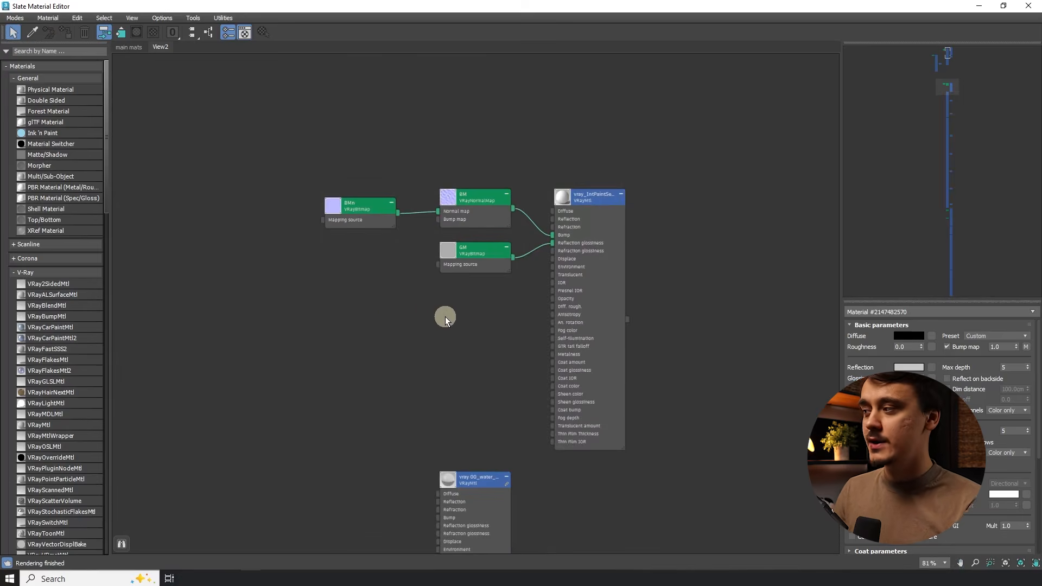
mouse_move(422, 331)
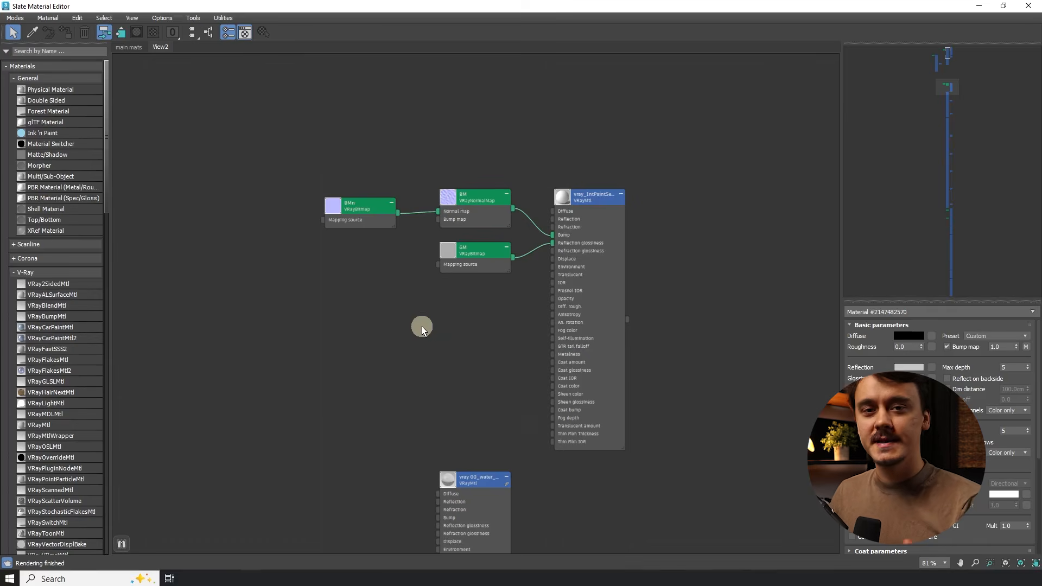
mouse_move(401, 345)
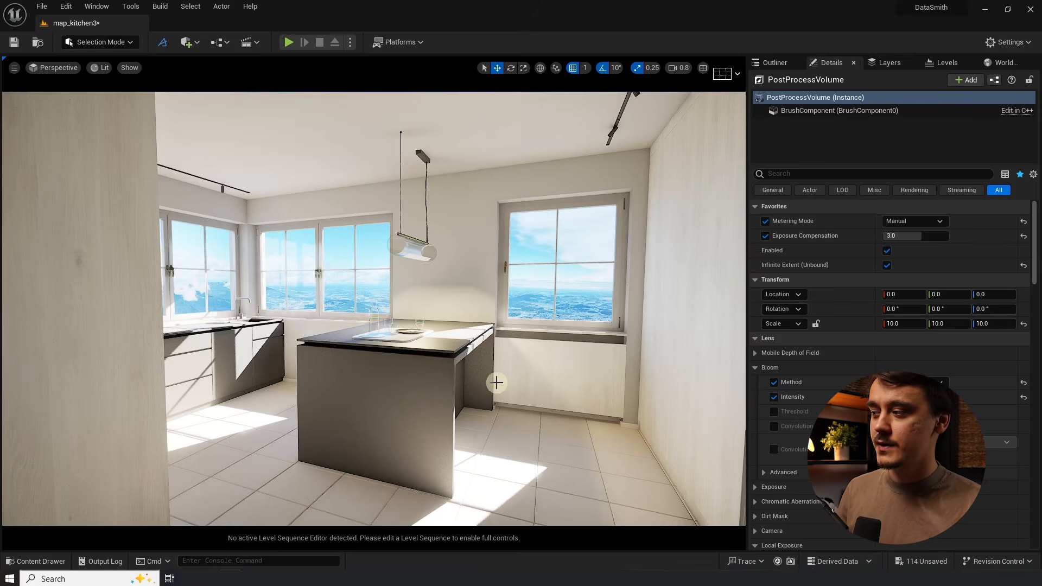
Step: Switch the right-hand panel to the Outliner to view the Kitchen_3dsMax scene actors
left_click(773, 62)
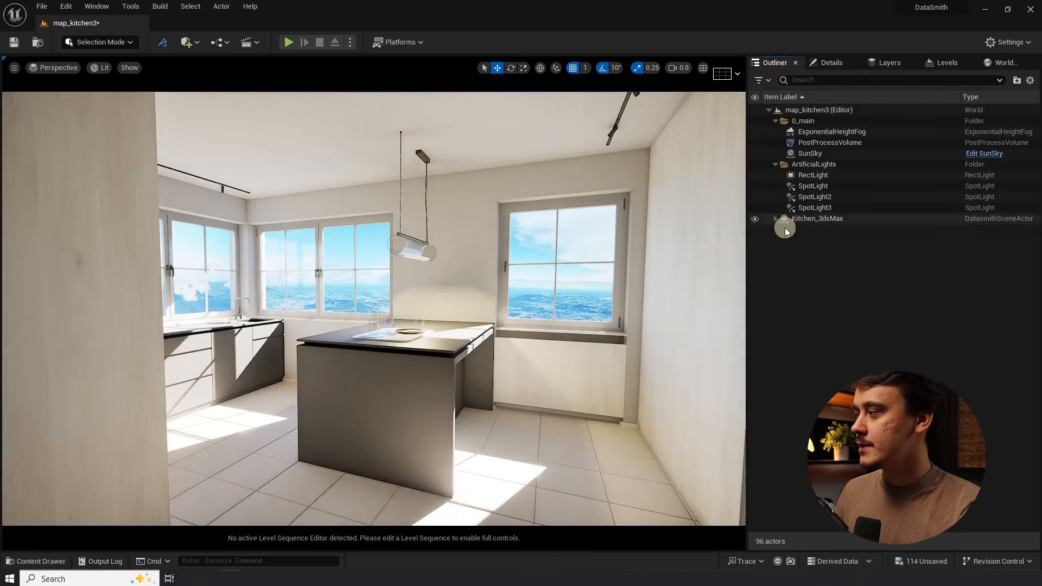
Step: Expand Kitchen_3dsMax, select the deco group with all its tableware, and group them with Ctrl+G
left_click(775, 218)
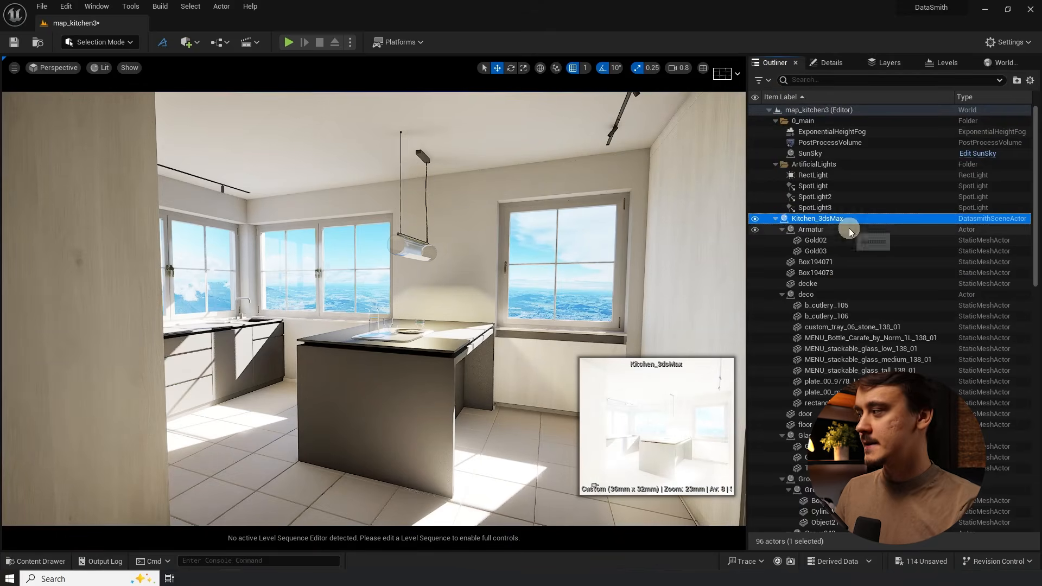
mouse_move(820, 229)
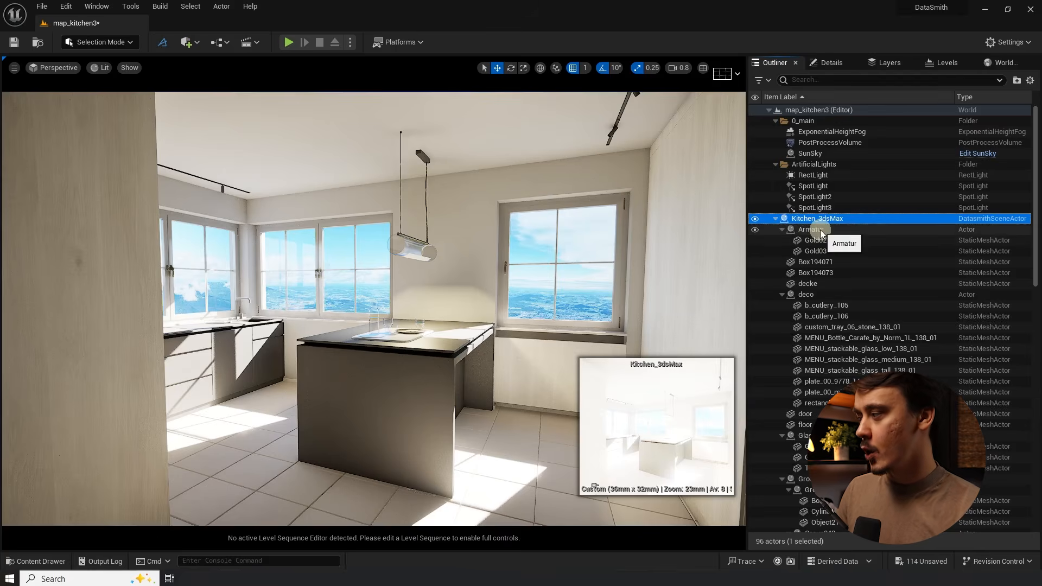
left_click(806, 295)
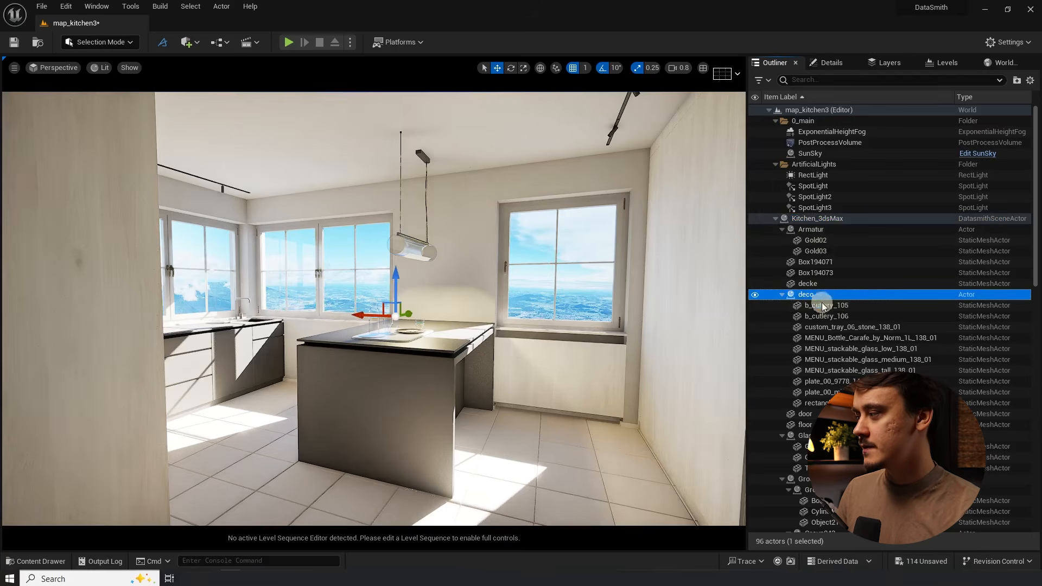
left_click(807, 294)
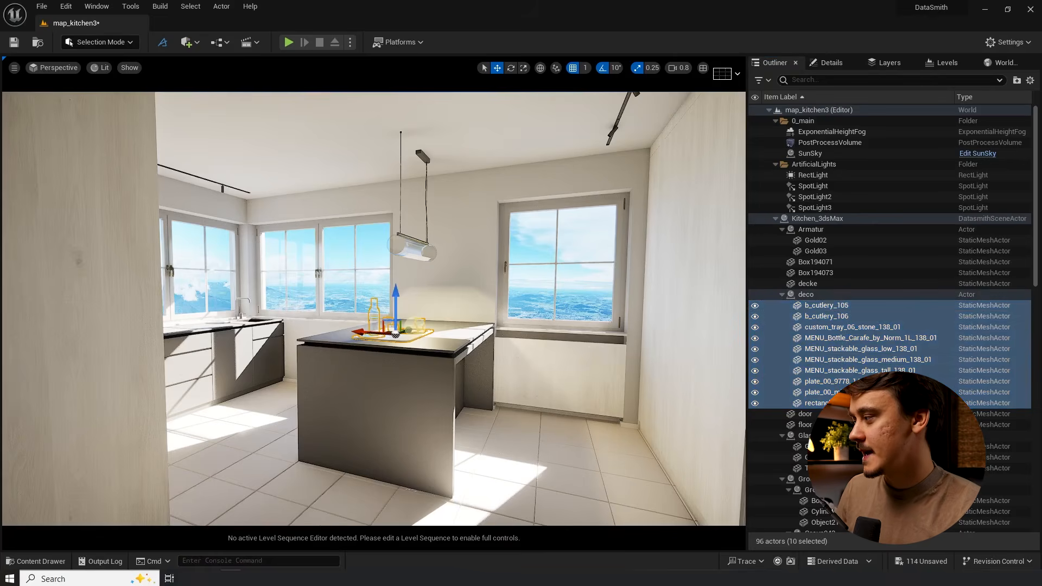
left_click(806, 295)
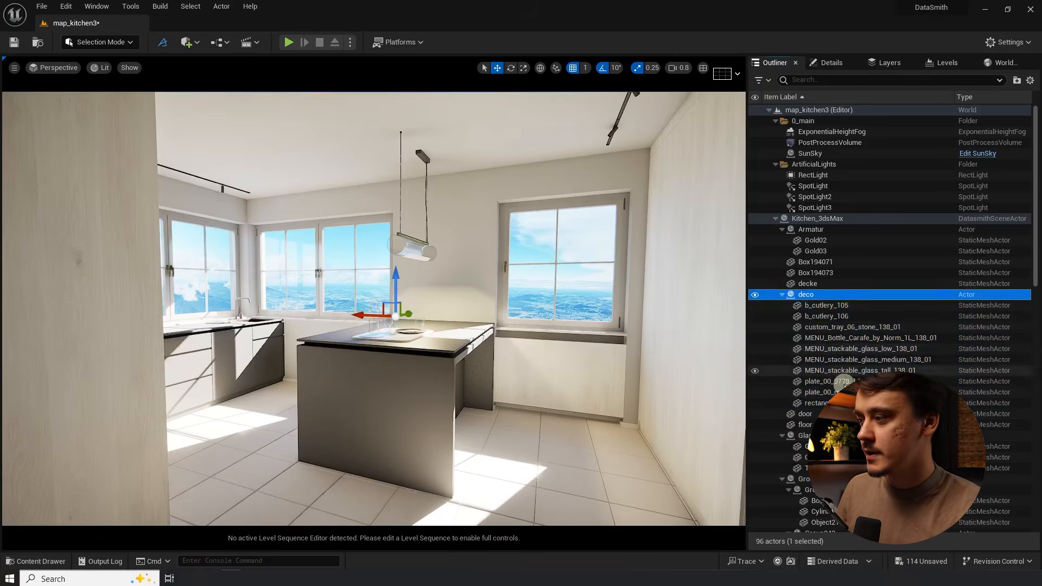
left_click(806, 294)
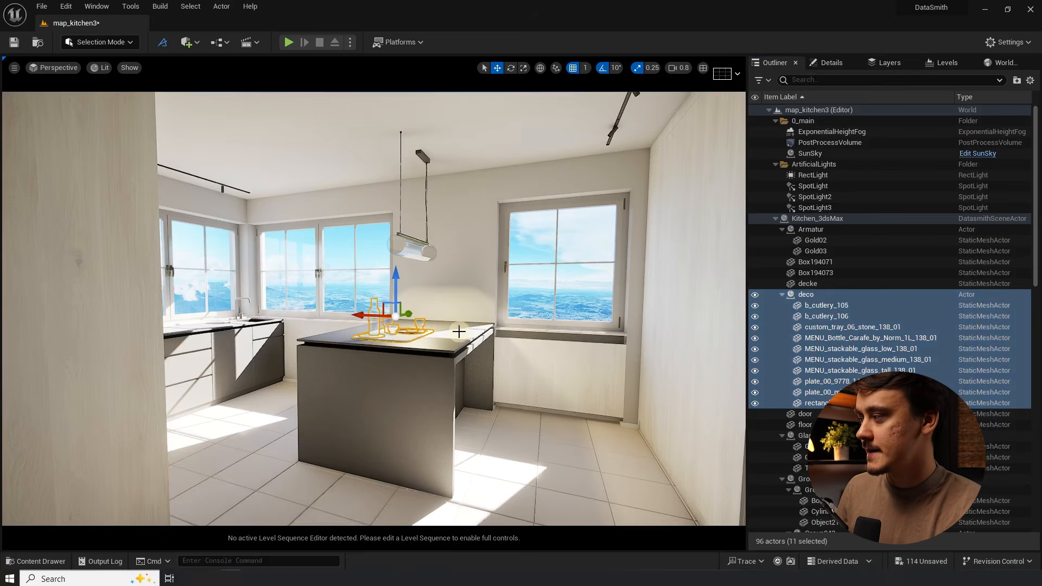
key("ctrl+g")
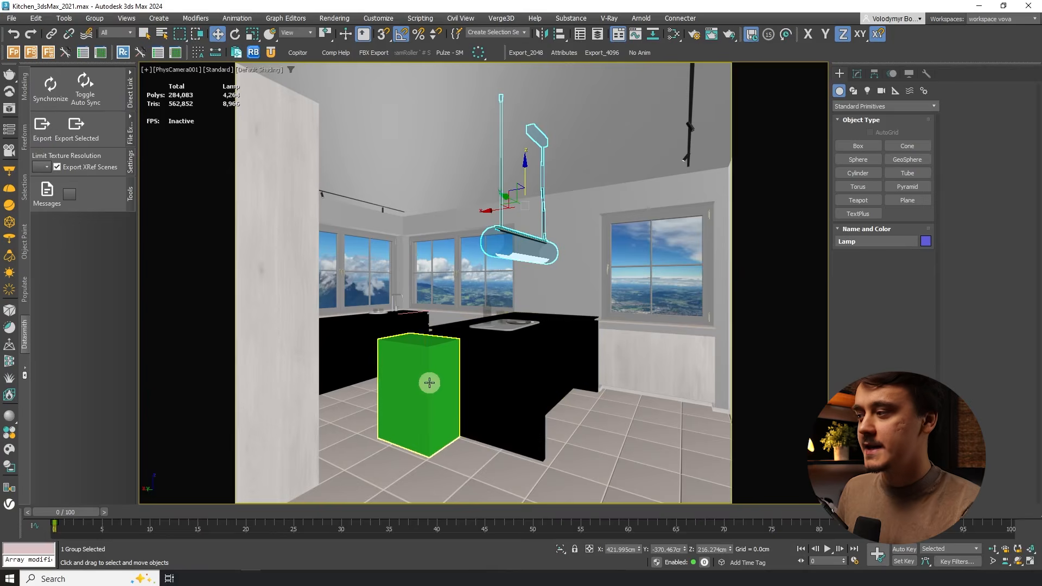
mouse_move(429, 382)
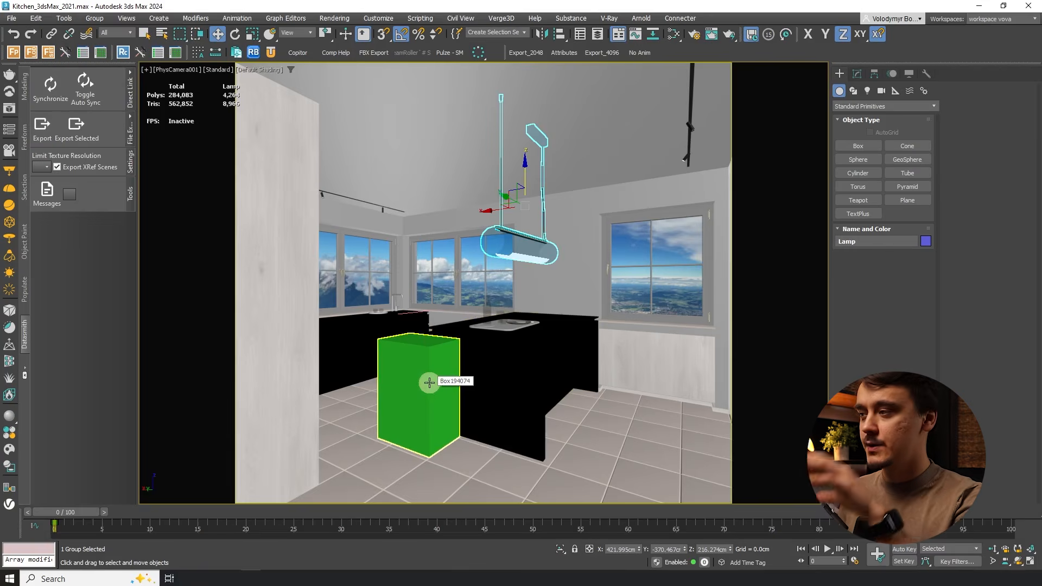
Step: Re-export via the Datasmith panel, overwriting Kitchen_3dsMax.udatasmith in the DS3 folder
left_click(42, 125)
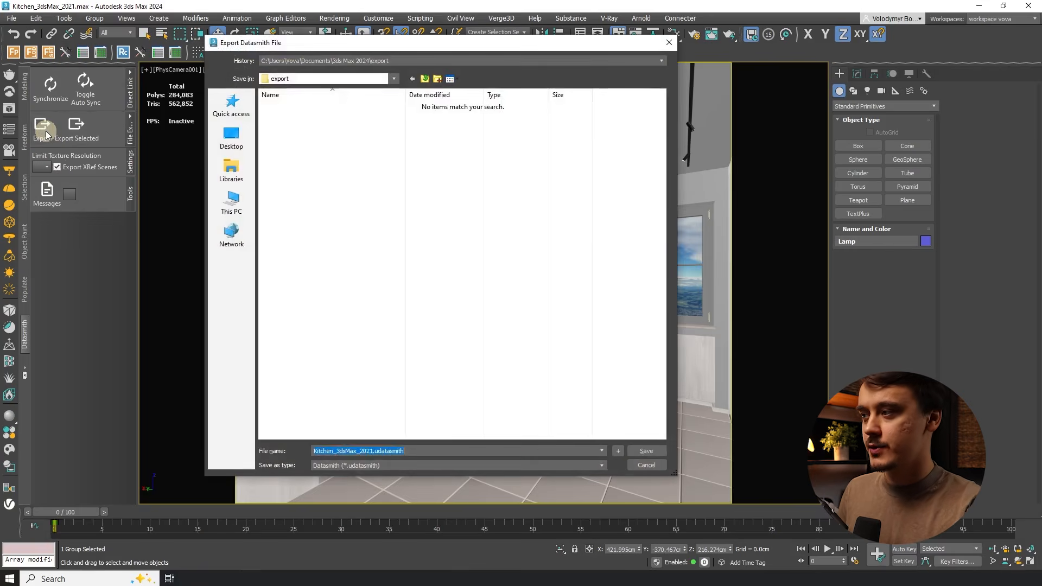
left_click(311, 117)
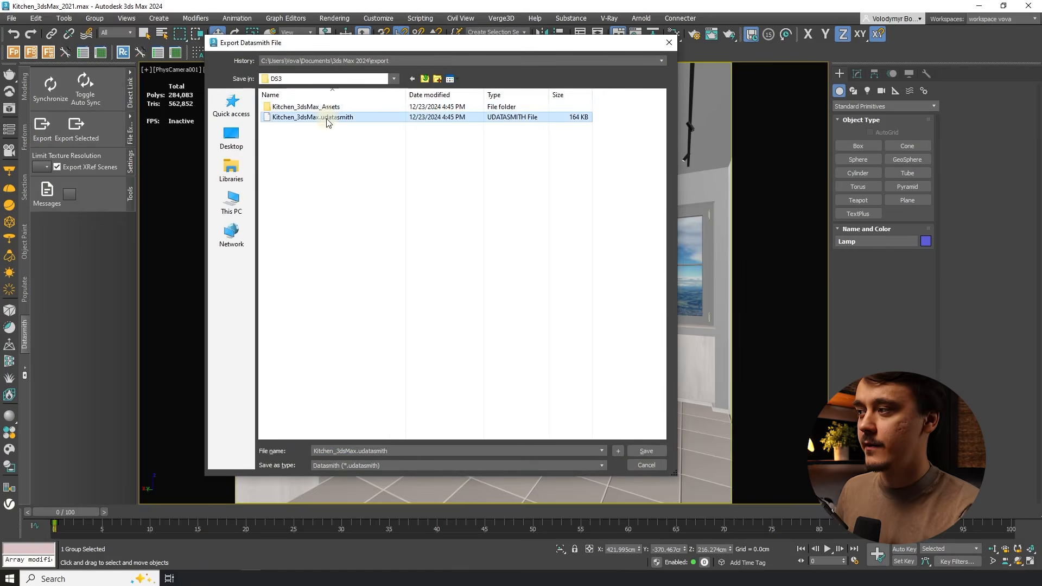
left_click(645, 450)
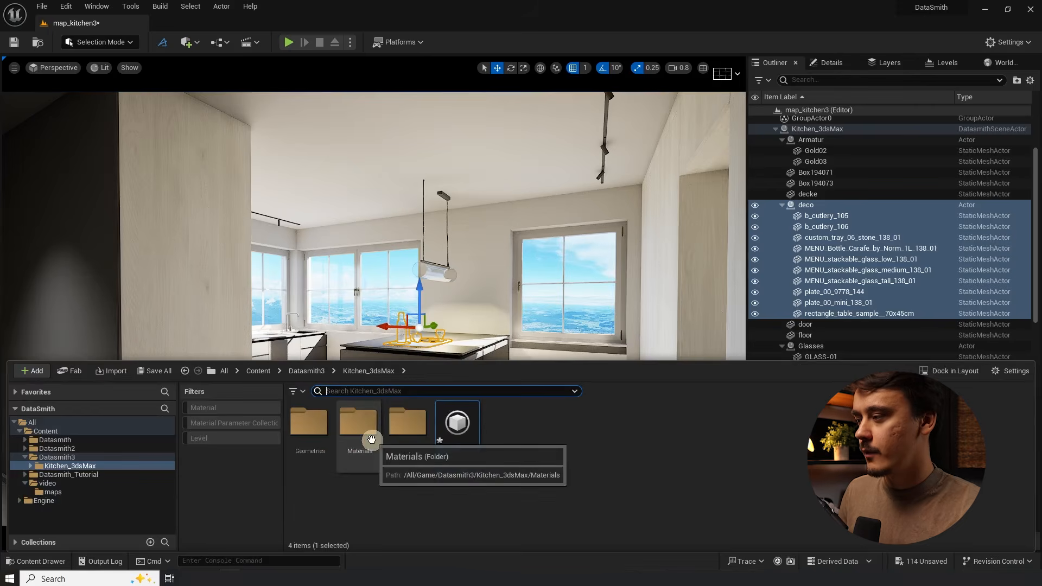
mouse_move(473, 440)
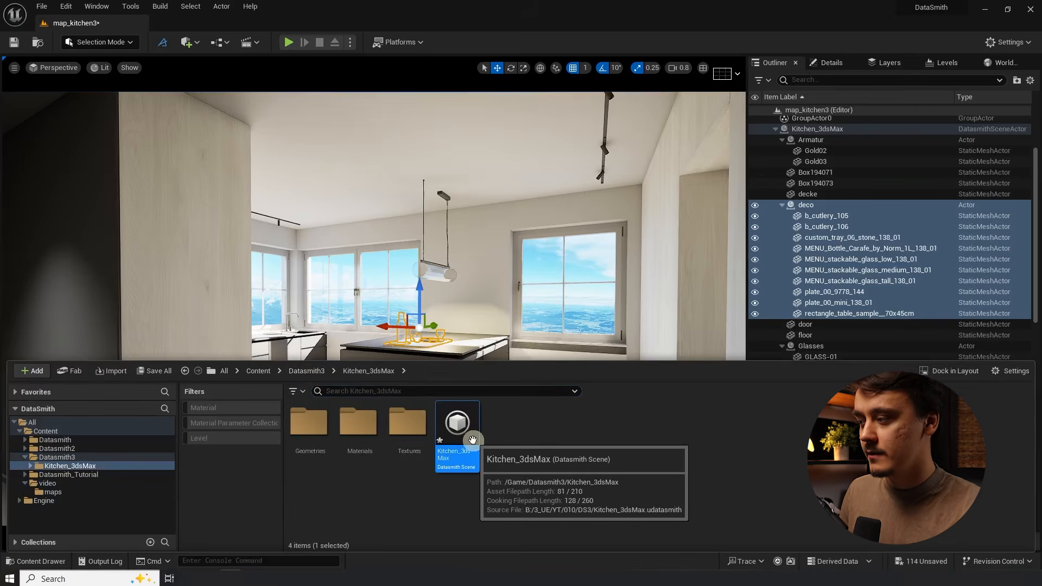
Step: Reimport the Kitchen_3dsMax Datasmith Scene asset with Sync Current Level Actors > Datasmith Scene Actors enabled
right_click(457, 426)
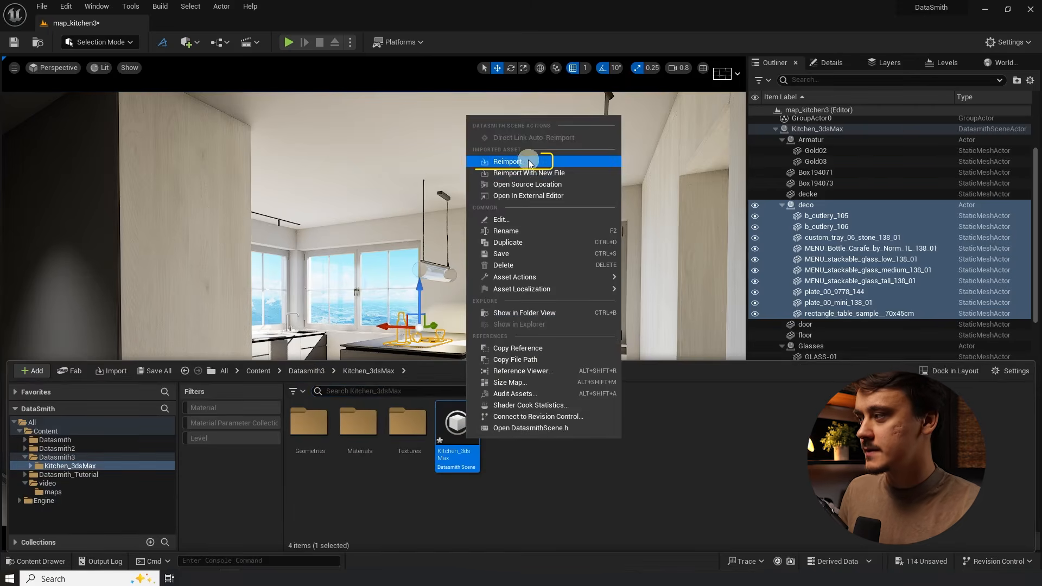
left_click(506, 162)
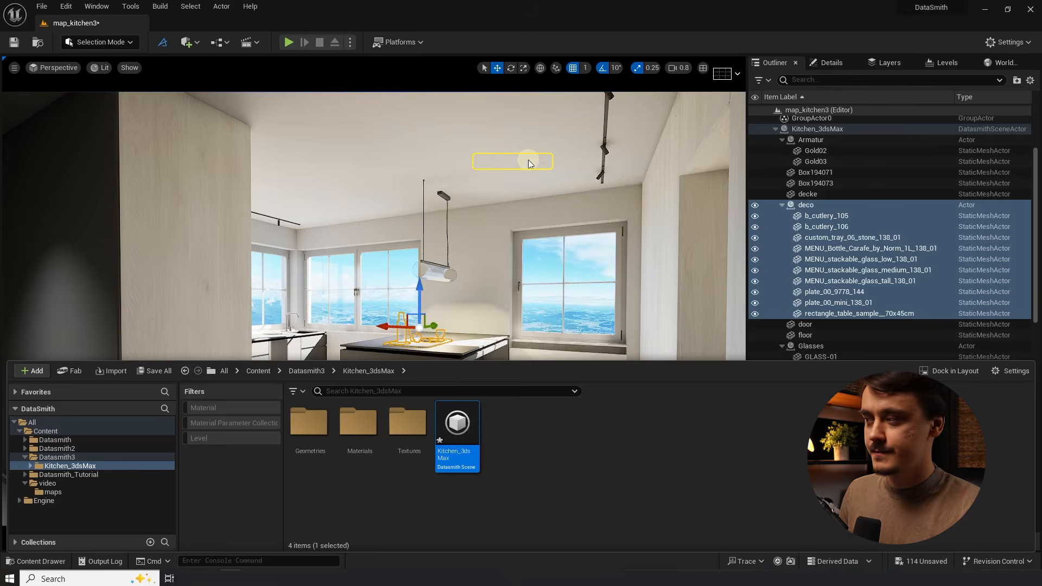
double_click(457, 432)
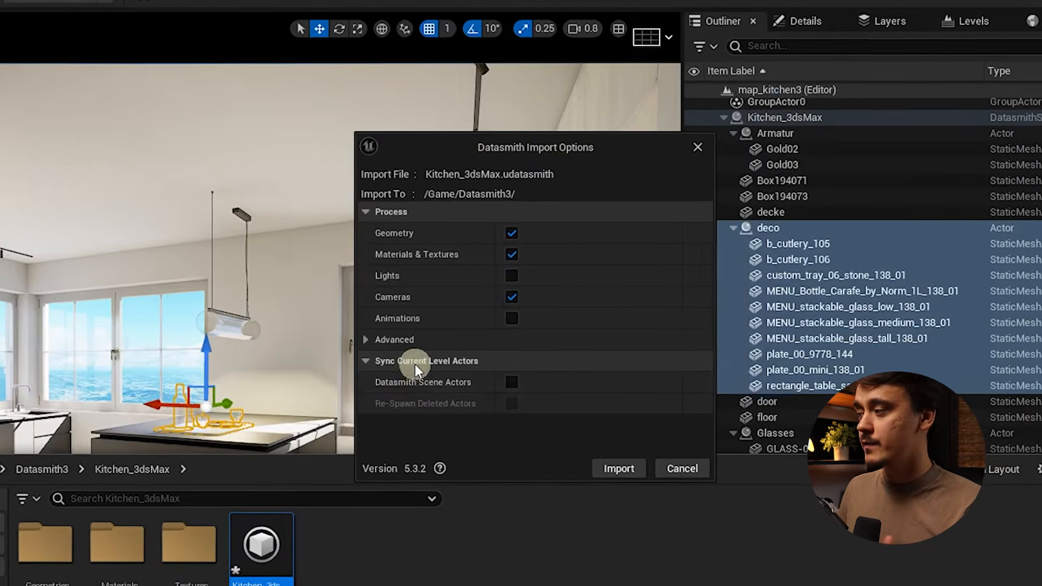
mouse_move(421, 382)
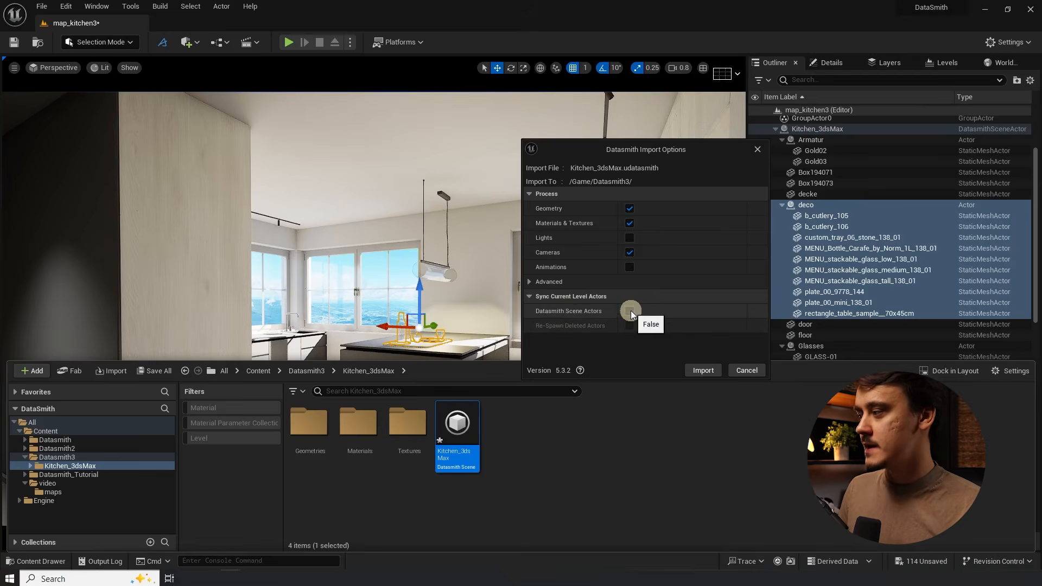
left_click(629, 310)
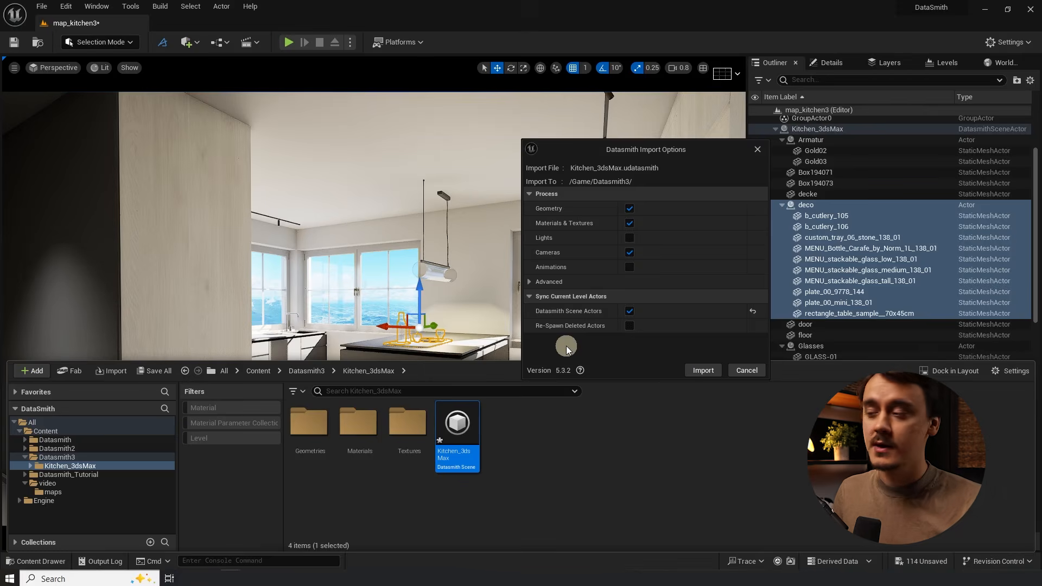
left_click(702, 370)
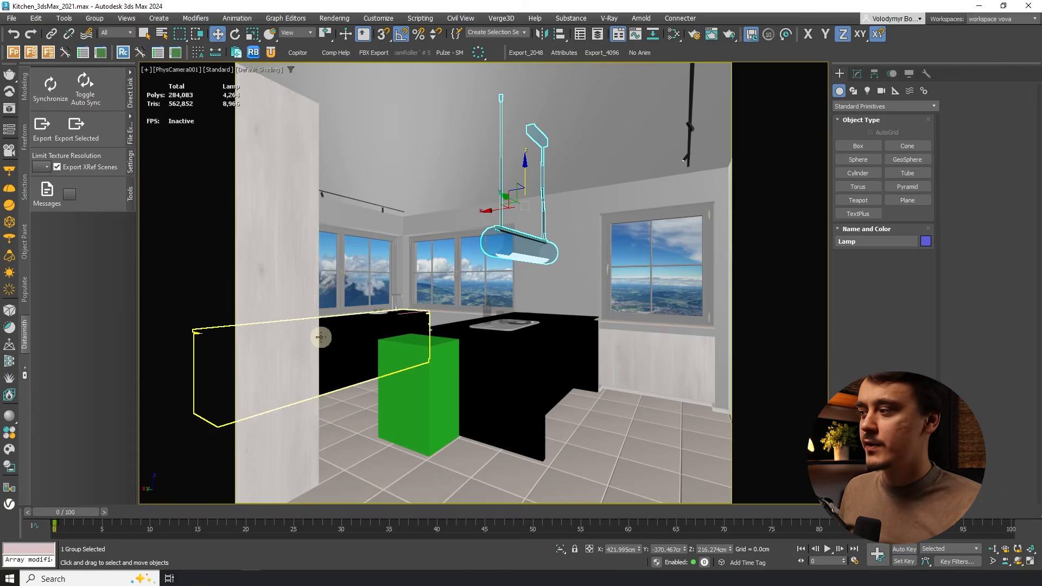
mouse_move(231, 85)
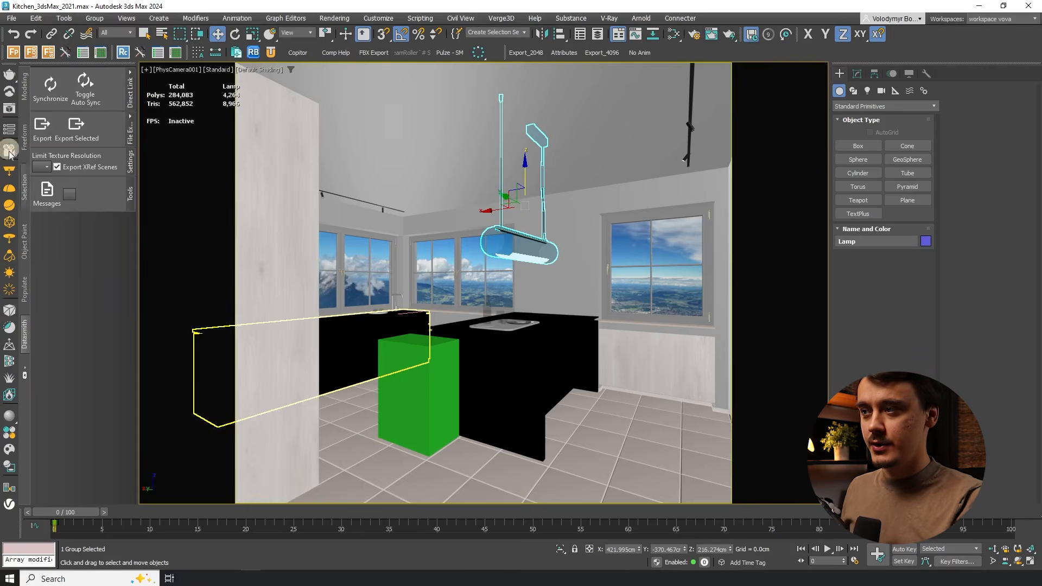
left_click(50, 85)
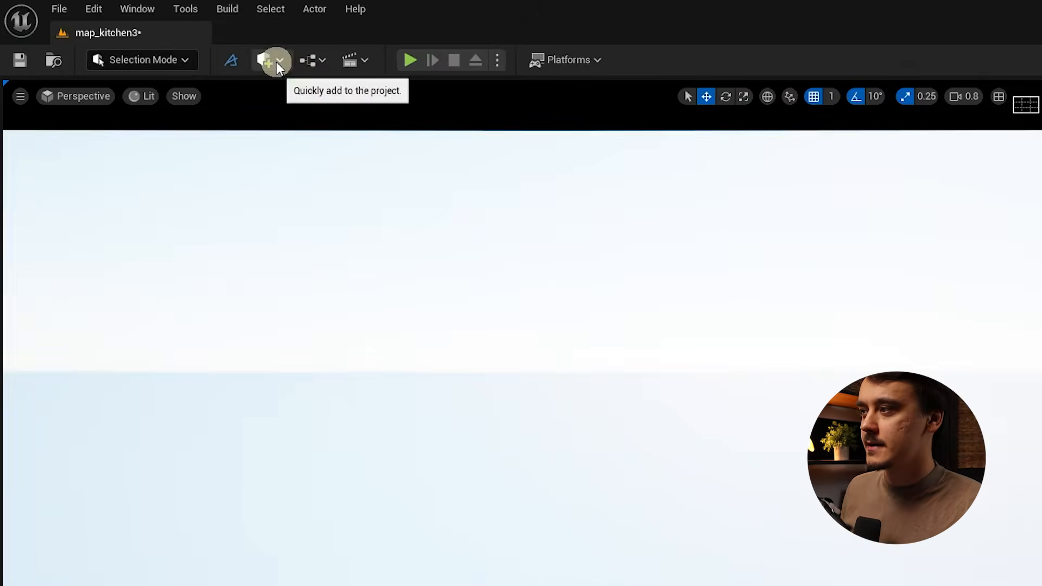
Step: Direct Link import the Kitchen_3dsMax_2021 source into the Datasmith_DirectLink folder
left_click(265, 60)
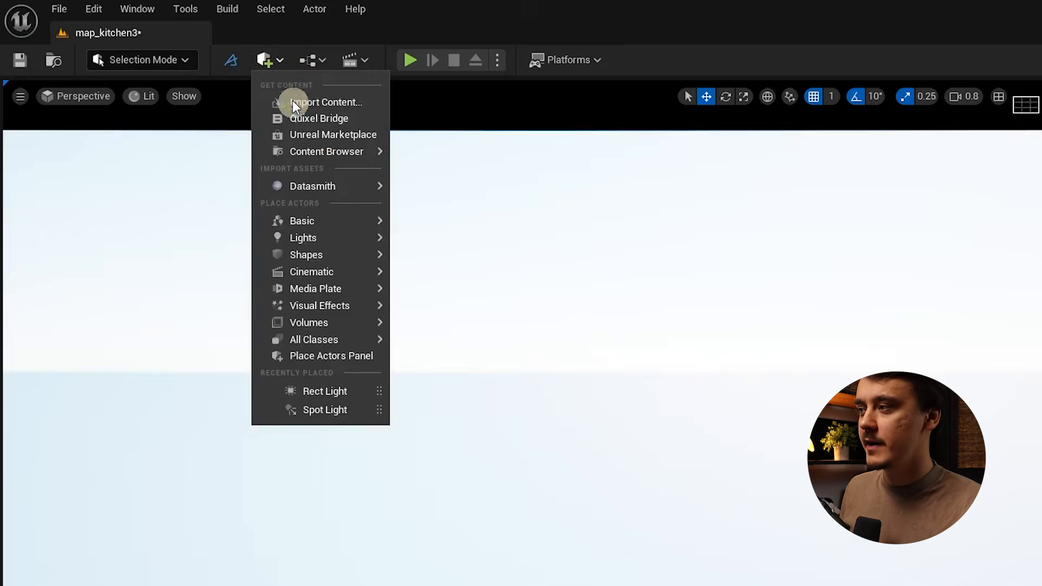
mouse_move(313, 185)
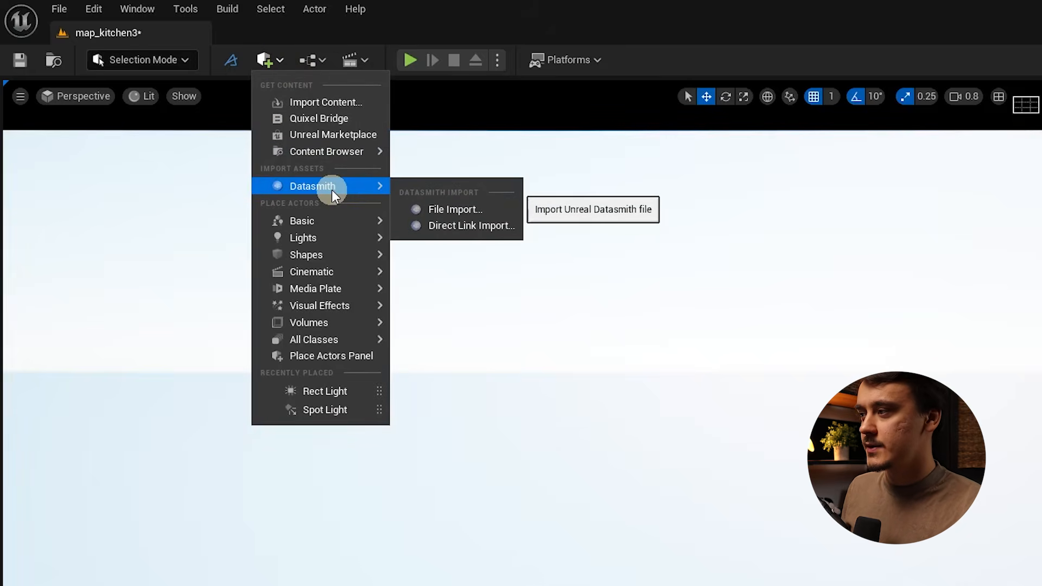
mouse_move(456, 208)
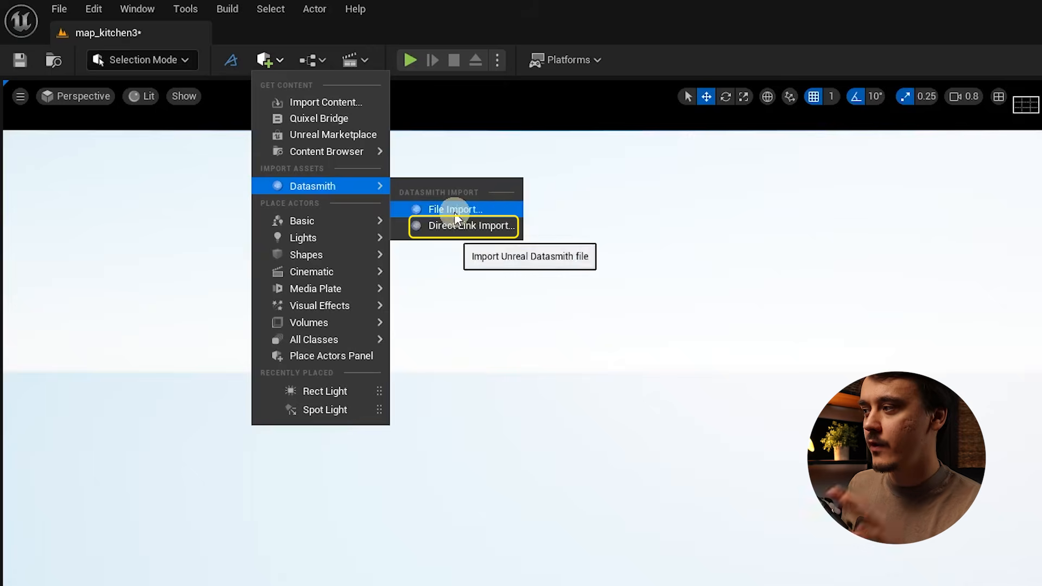
mouse_move(466, 226)
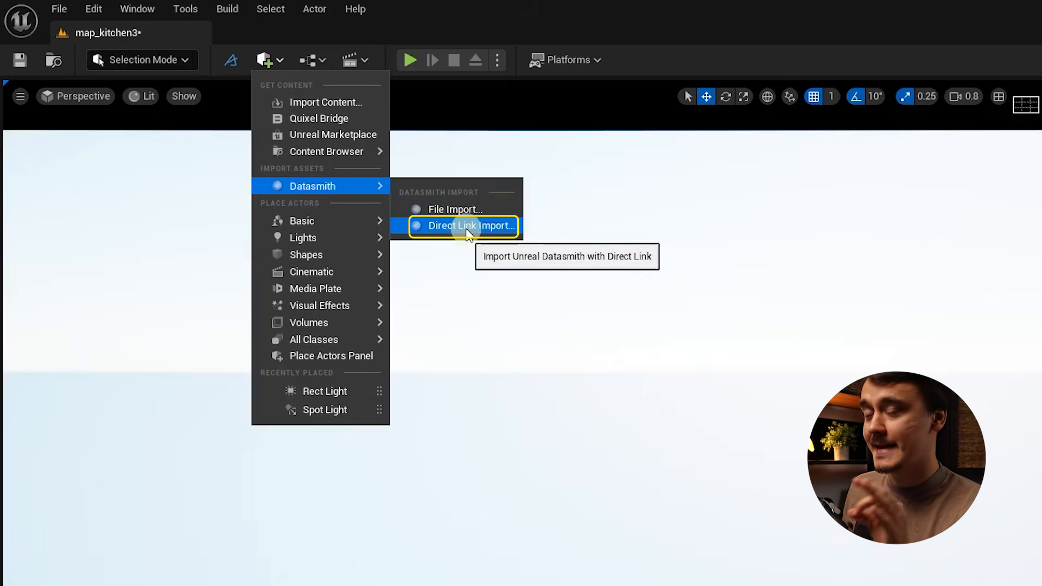
left_click(465, 225)
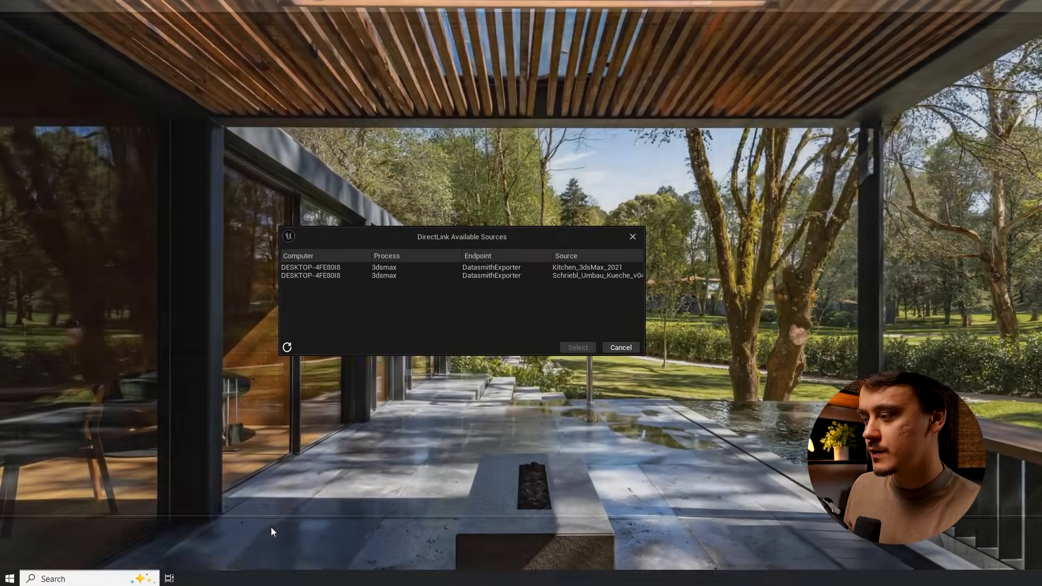
left_click(426, 277)
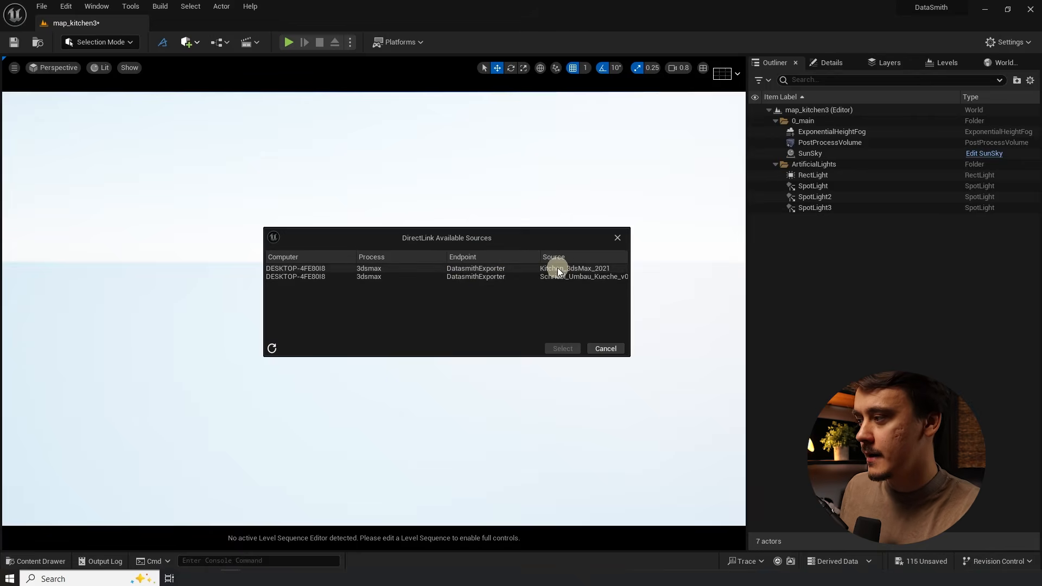
left_click(445, 268)
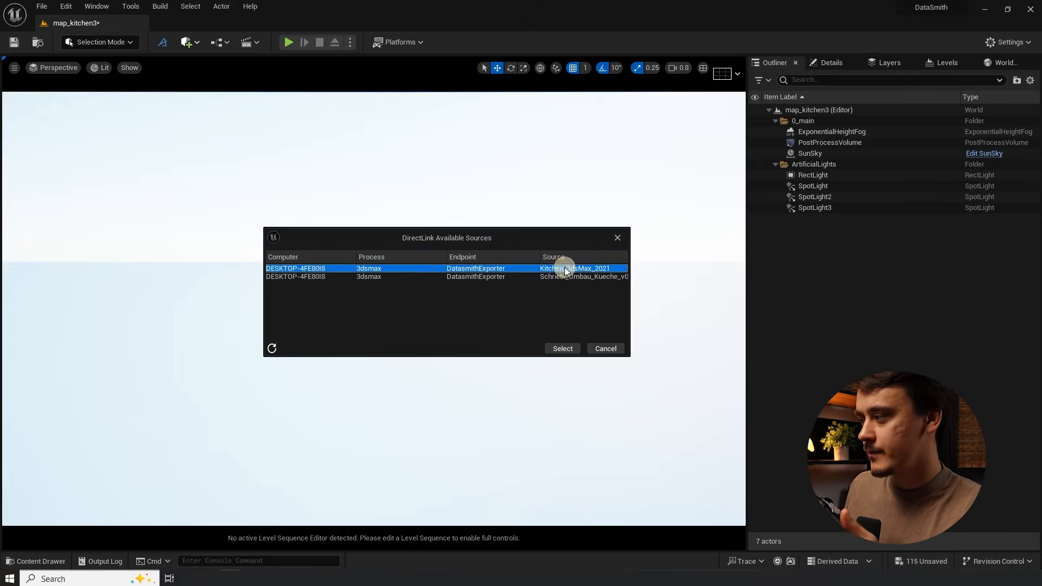
left_click(561, 349)
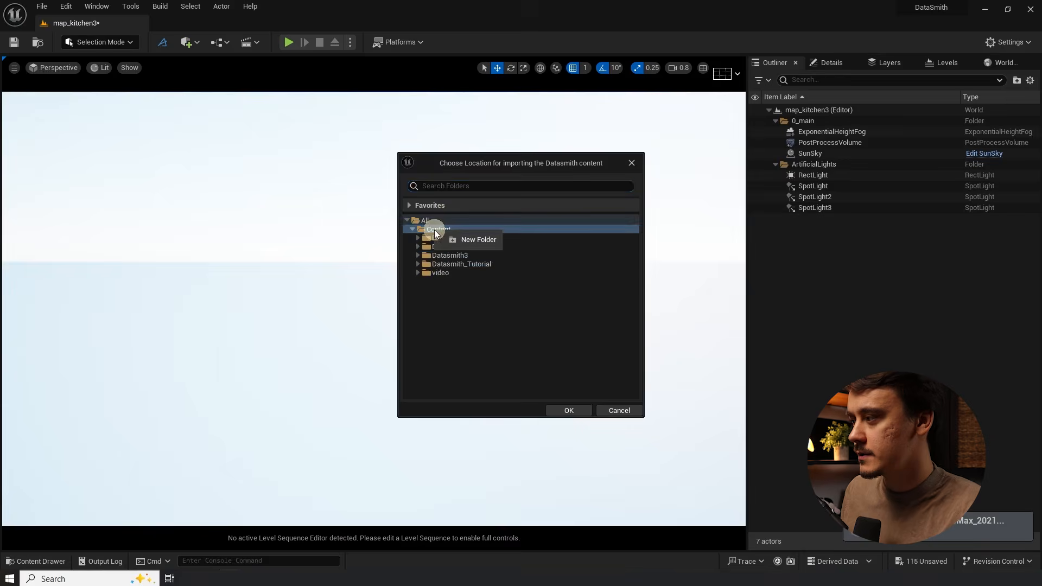
left_click(568, 411)
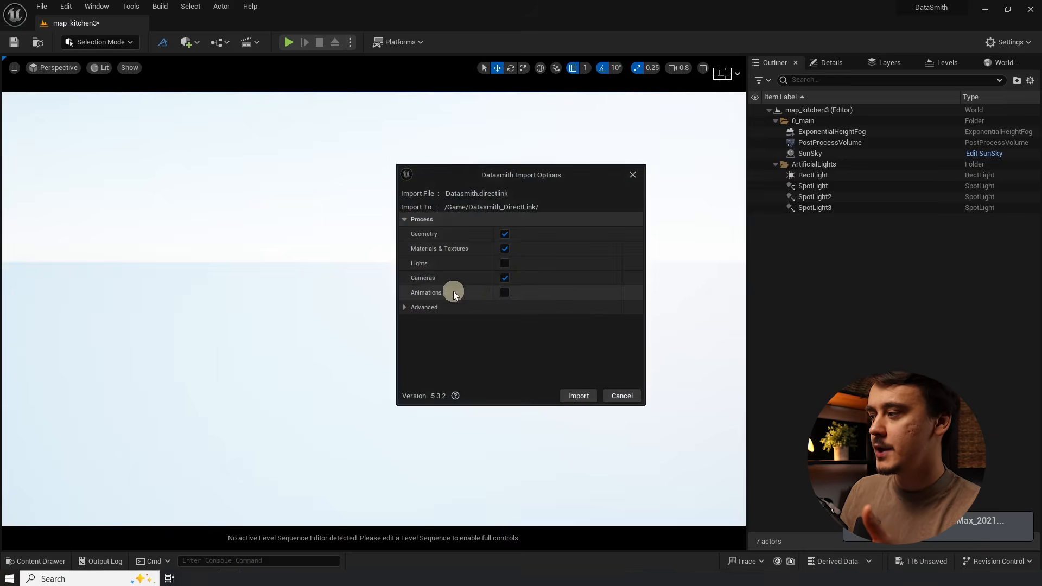
left_click(423, 307)
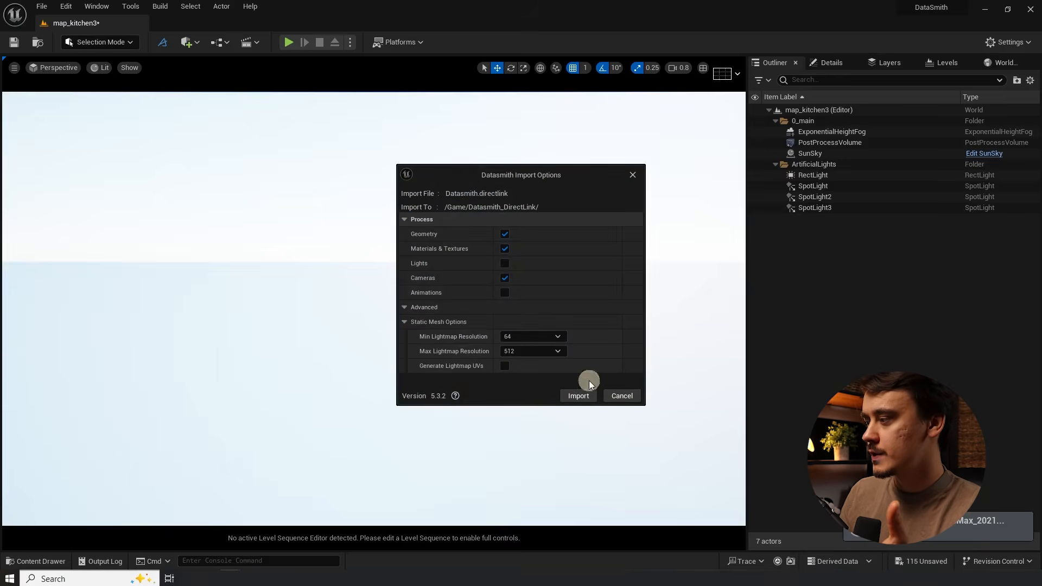
left_click(578, 396)
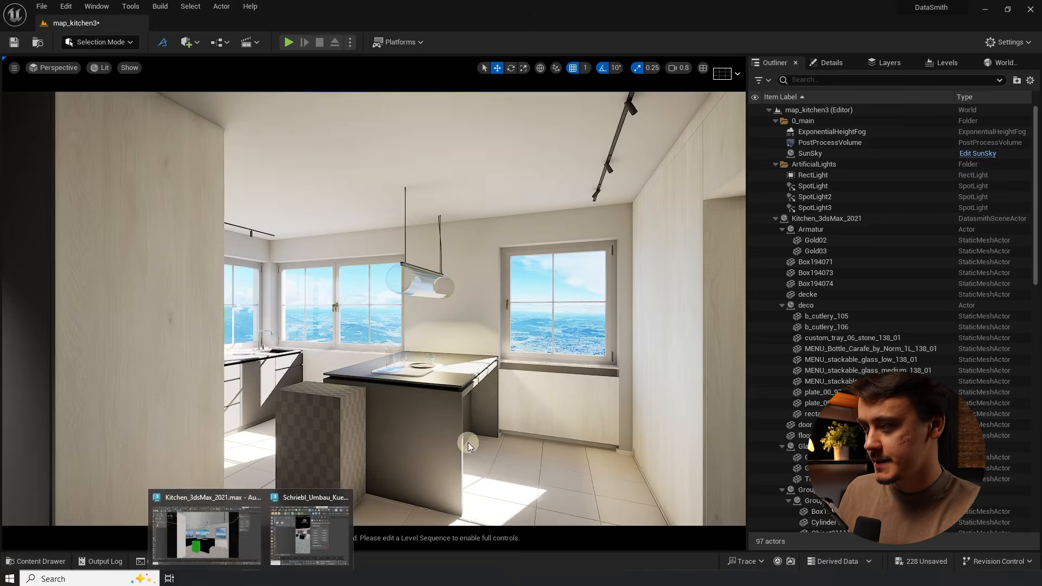
Step: Switch to the 3ds Max kitchen file and place a sphere on the floor beside the island
left_click(206, 532)
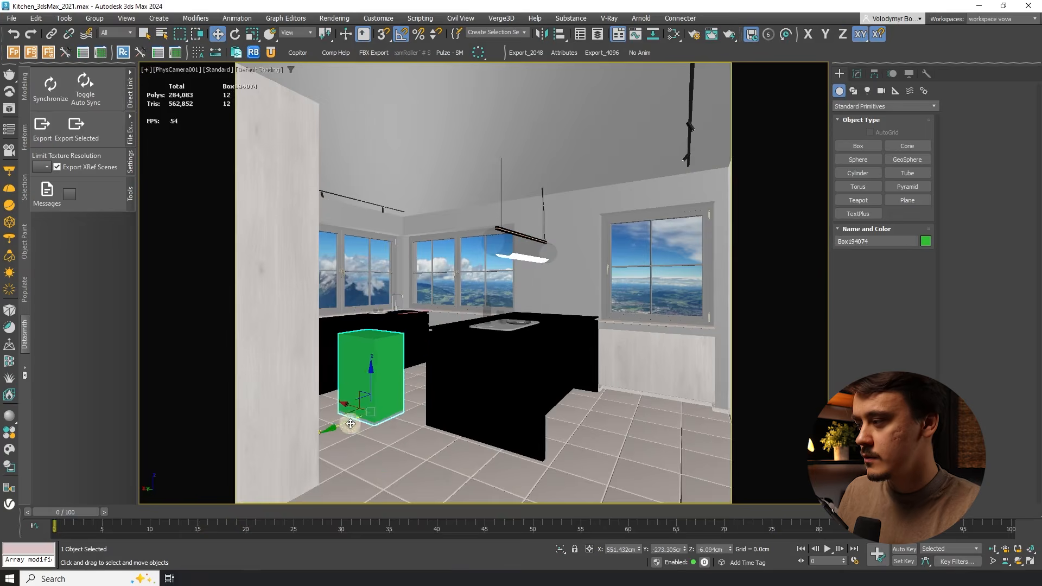
left_click(858, 159)
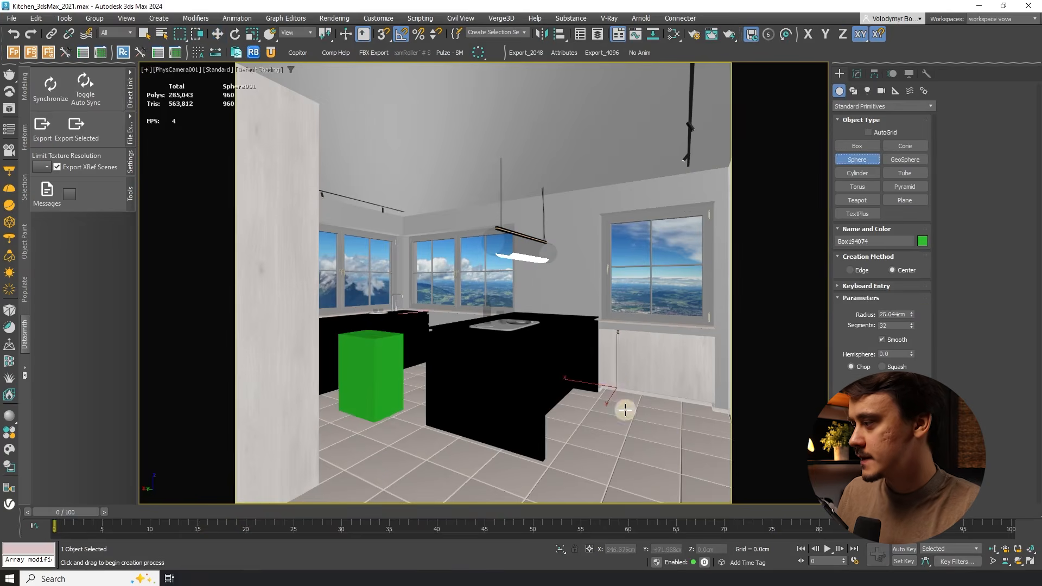
left_click(904, 186)
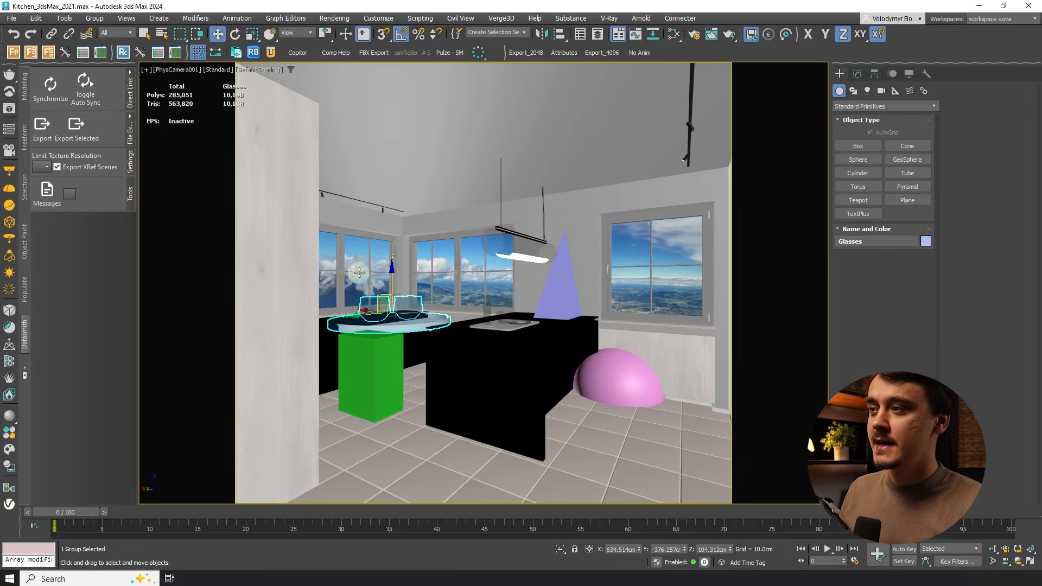
left_click(50, 86)
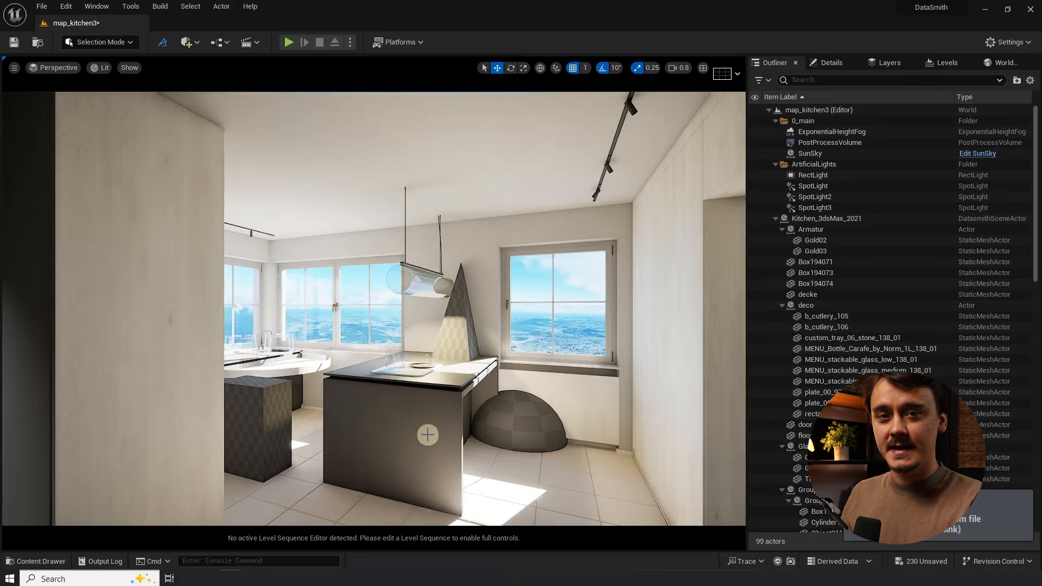
mouse_move(534, 47)
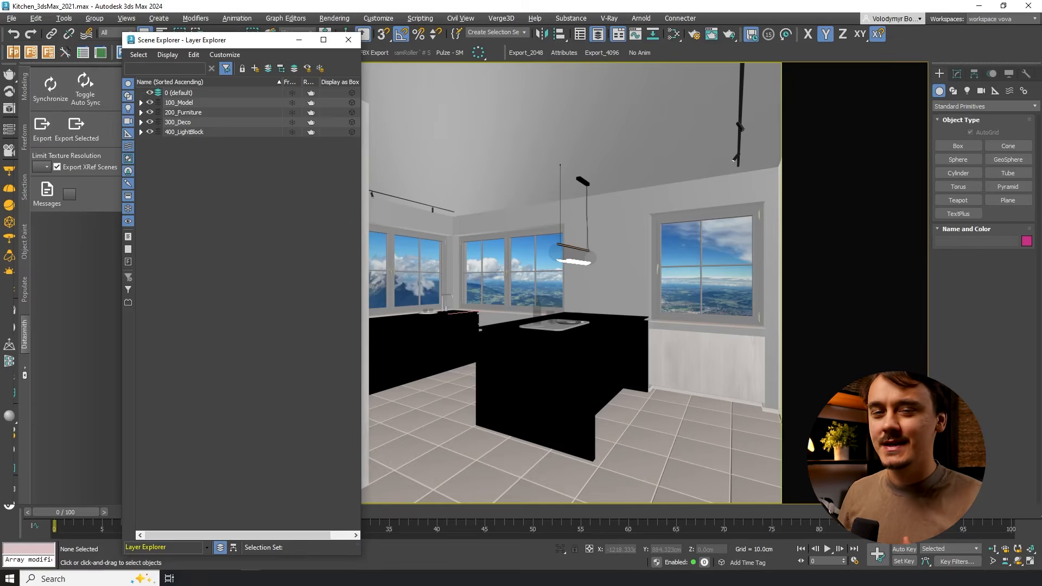
Step: Select the 100_Model layer's objects and save them as the Kitchen_Model Datasmith export
left_click(142, 105)
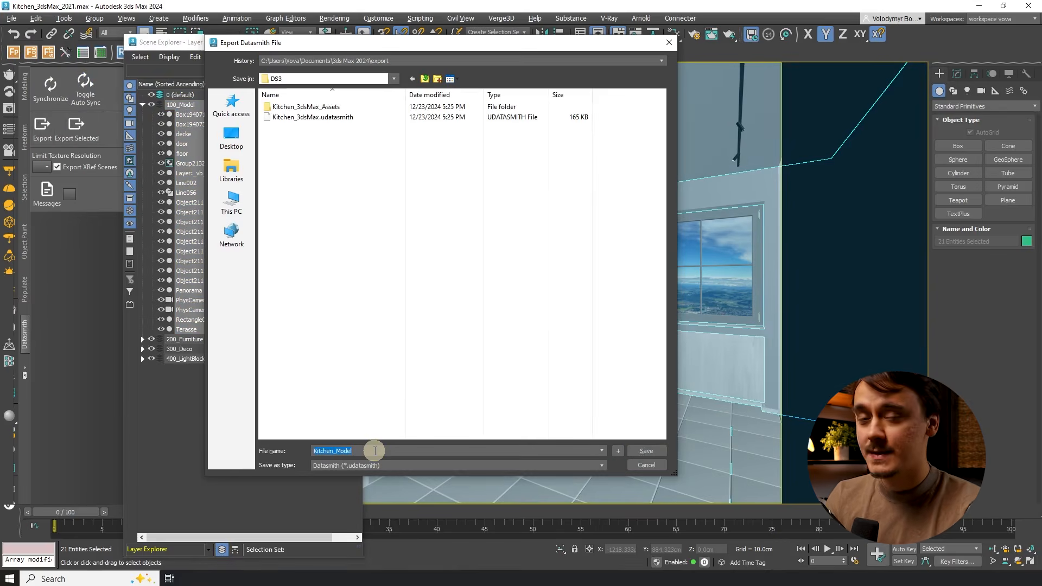
left_click(231, 105)
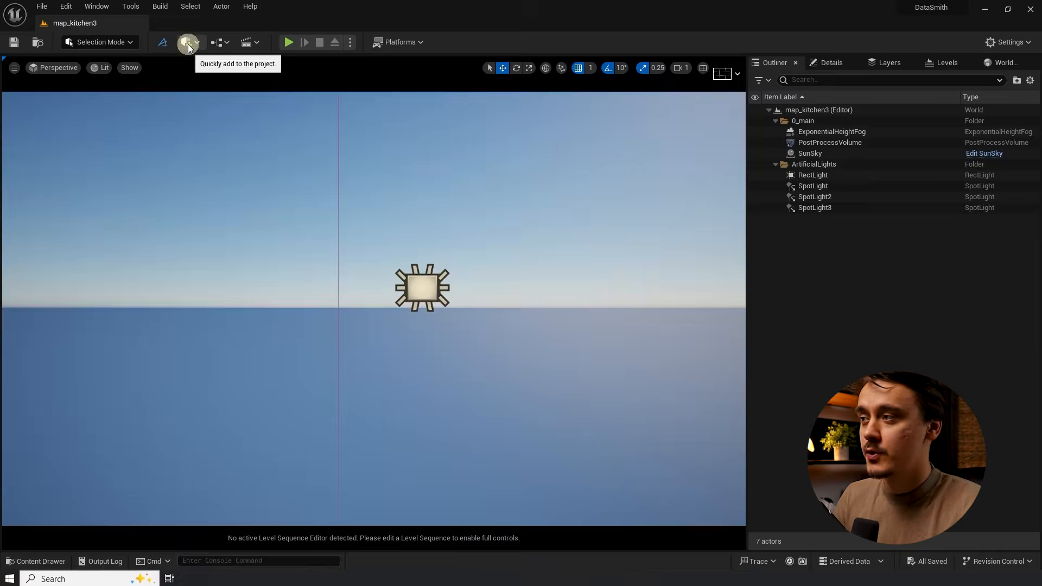
Step: Datasmith File Import the four layer .udatasmith files into the Datasmith_layered folder
left_click(188, 42)
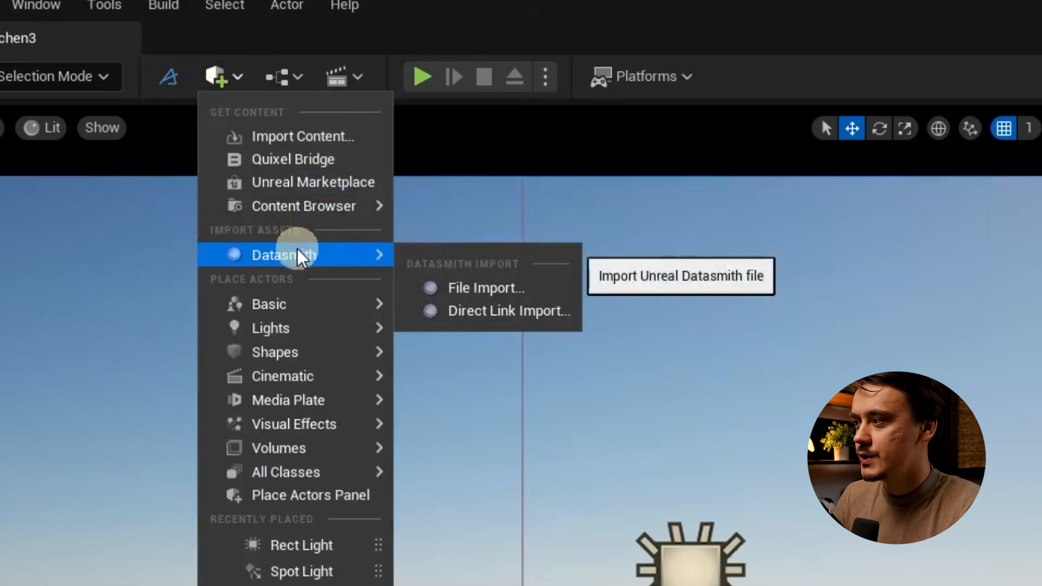
left_click(487, 288)
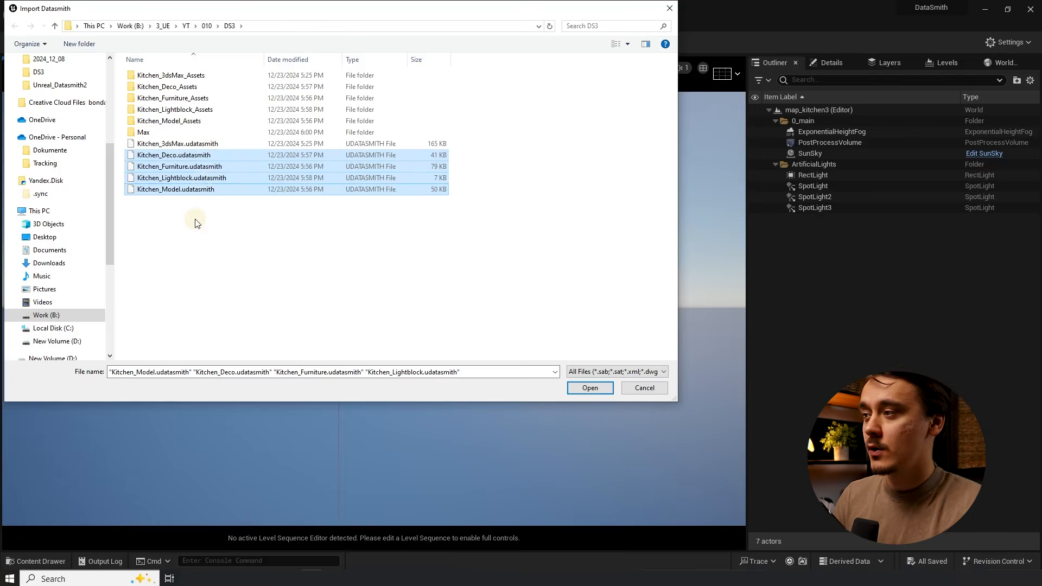
left_click(589, 387)
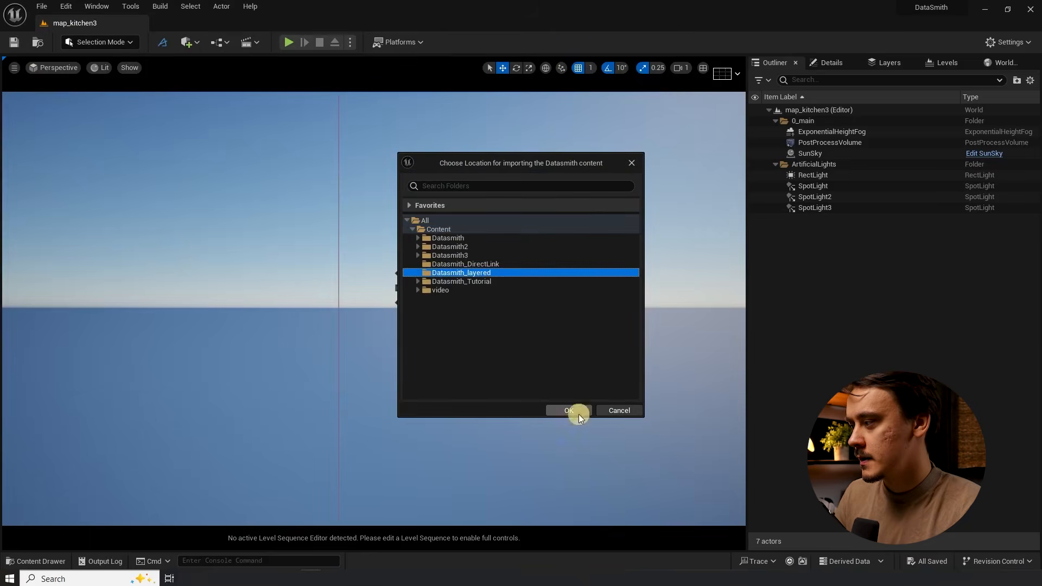
left_click(567, 410)
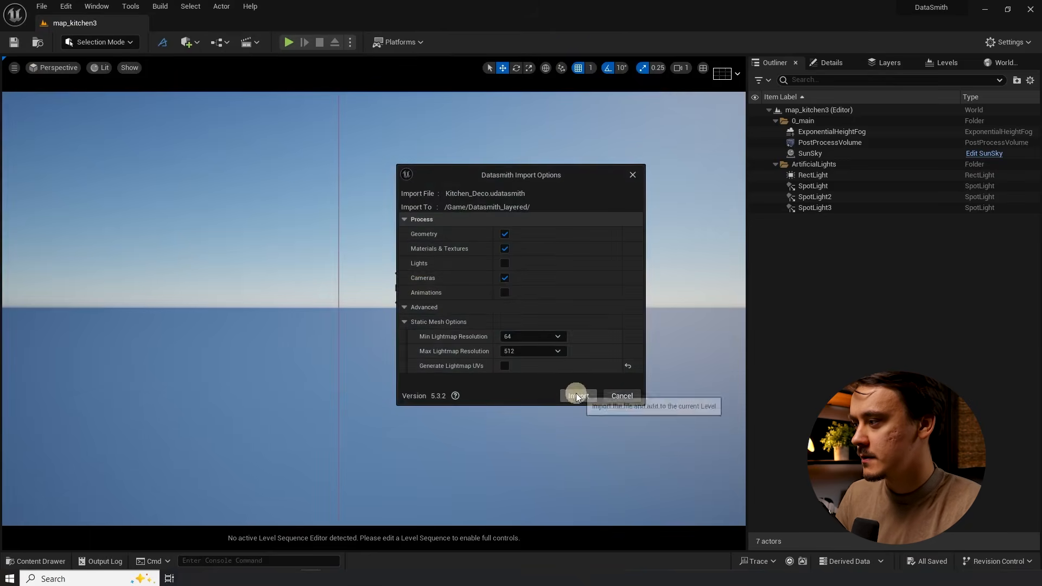
left_click(577, 396)
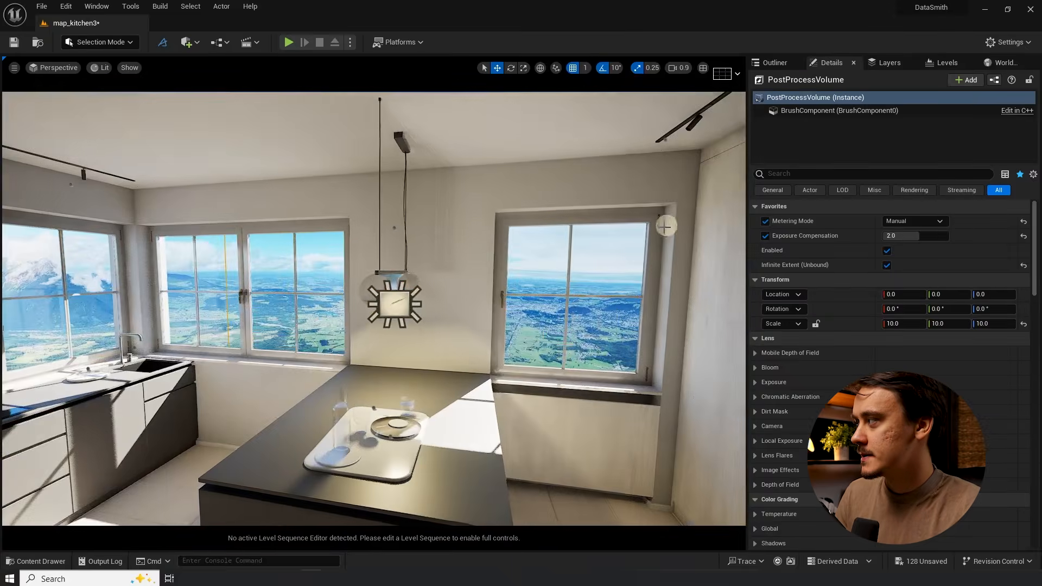
Step: Open the Layers list, then hide and reshow the 200_Furniture layer
left_click(97, 6)
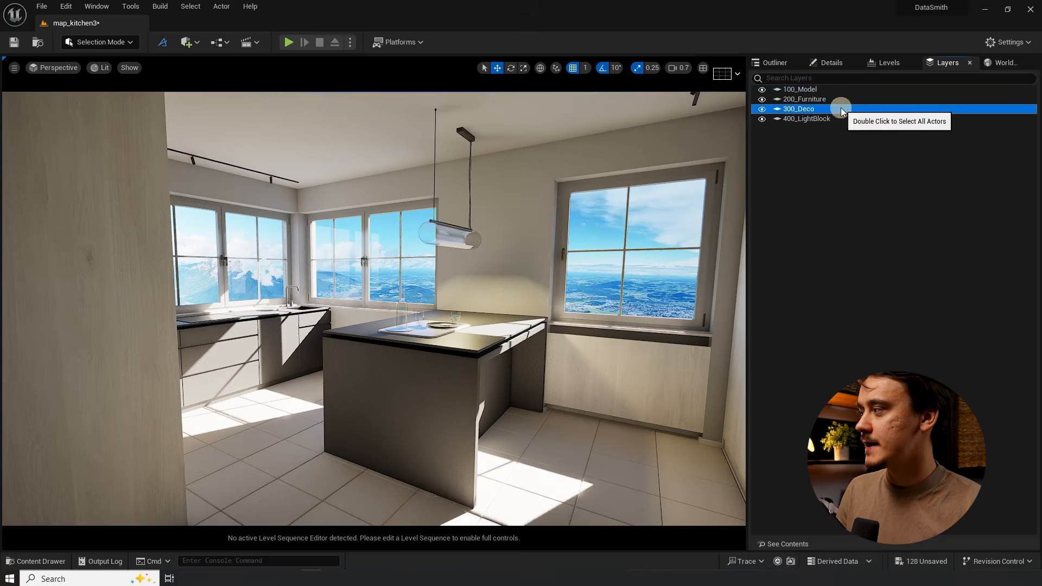
mouse_move(763, 110)
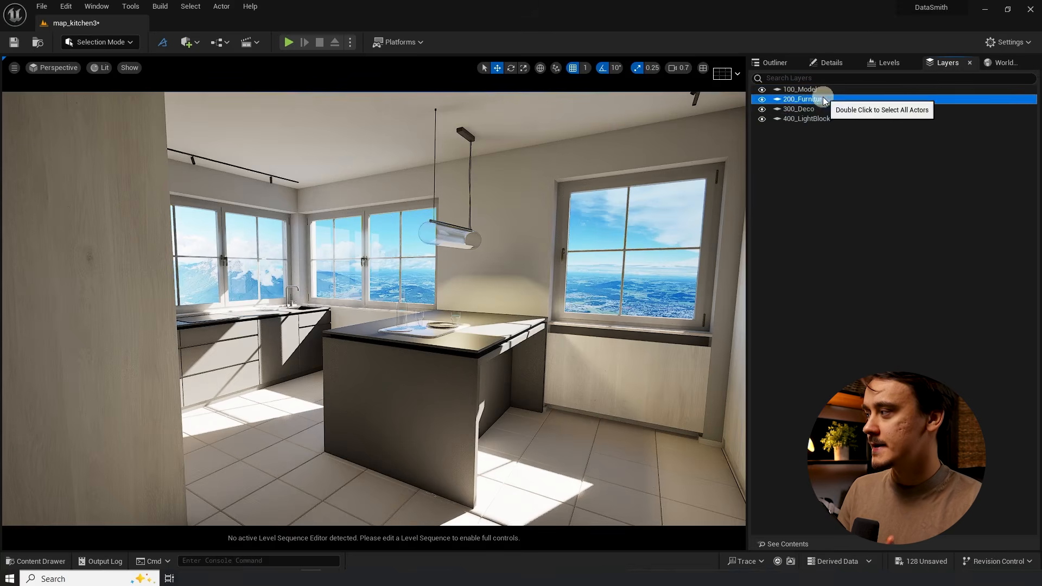
left_click(762, 98)
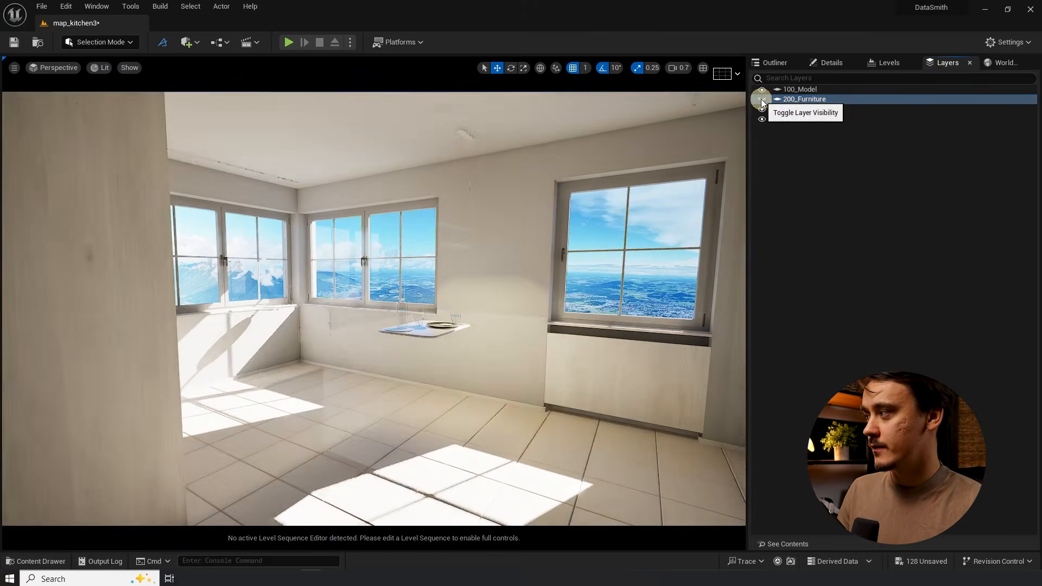
left_click(762, 99)
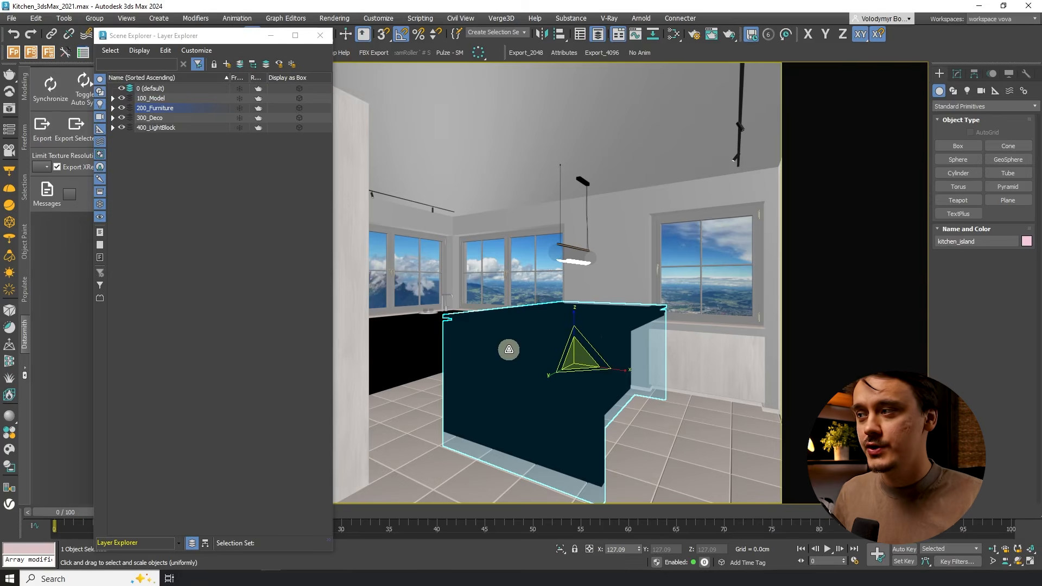
Step: Expand and select all 200_Furniture objects from the Layer Explorer
left_click(114, 108)
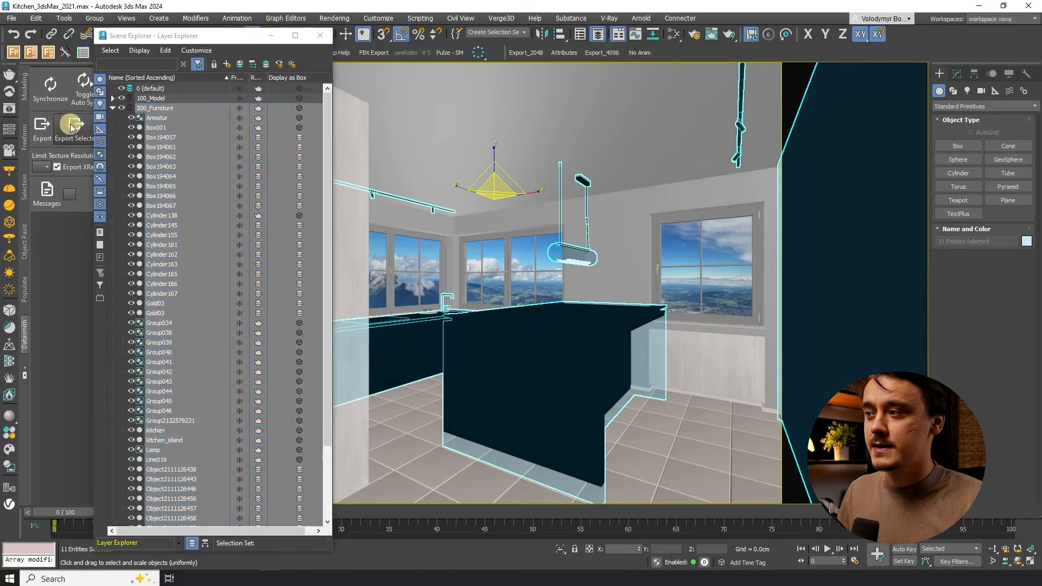